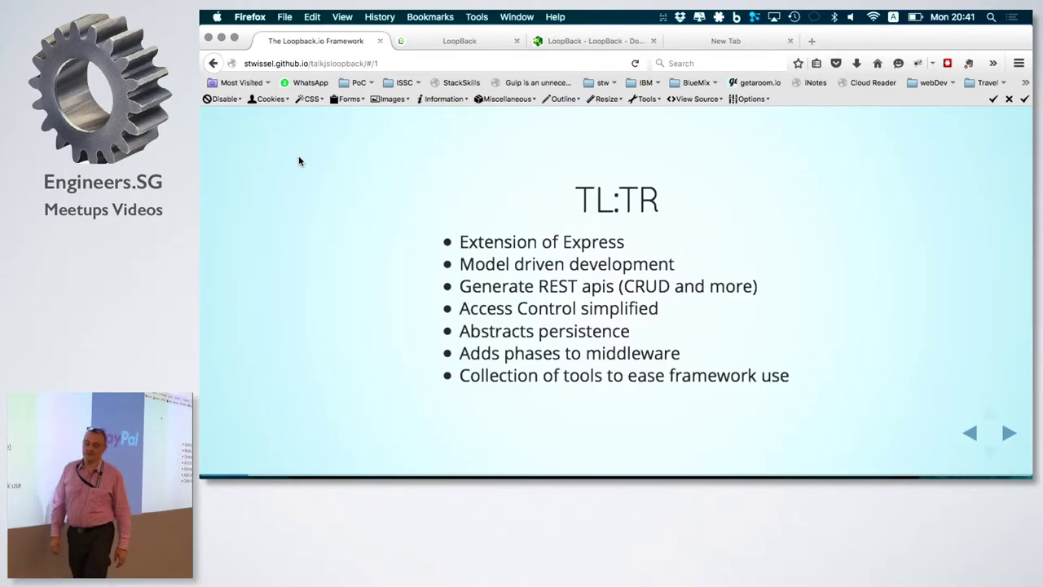
- Advance the LoopBack deck past the TL:TR slide using the right arrow control
click(1009, 433)
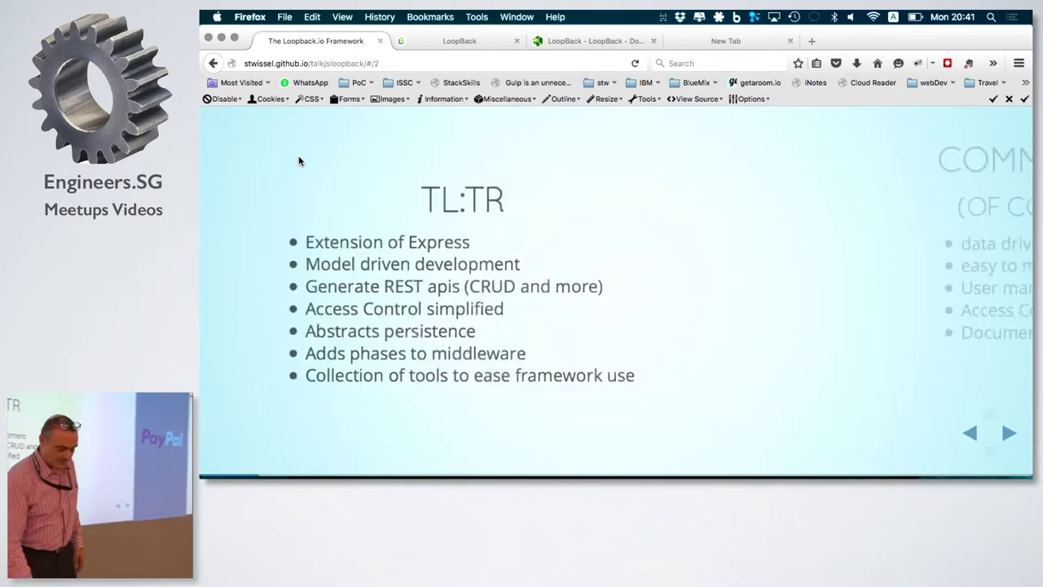
click(1008, 433)
text(slc loopback)
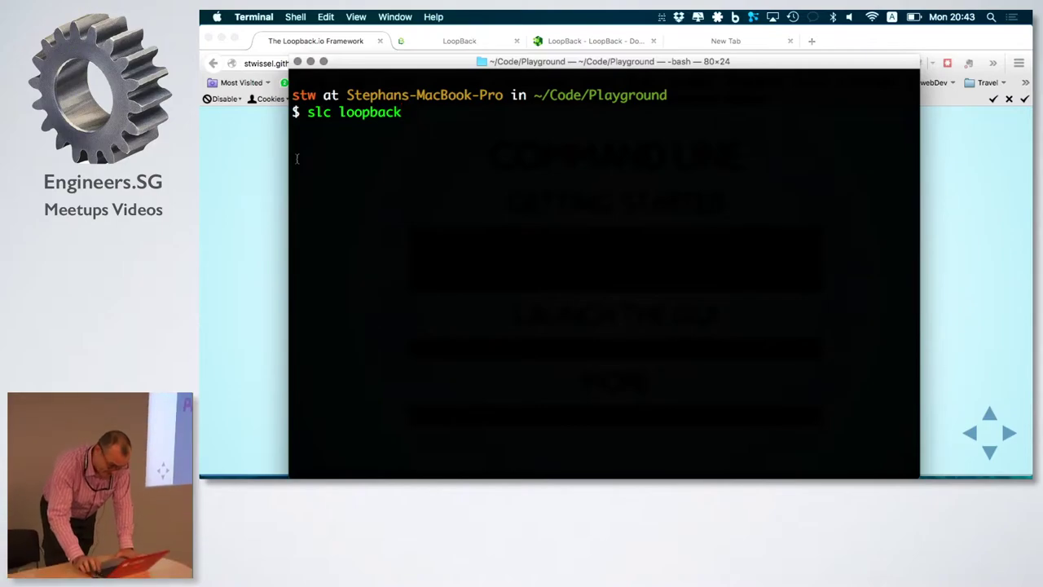
- Run slc loopback and scaffold a new application named Carpool
key(Return)
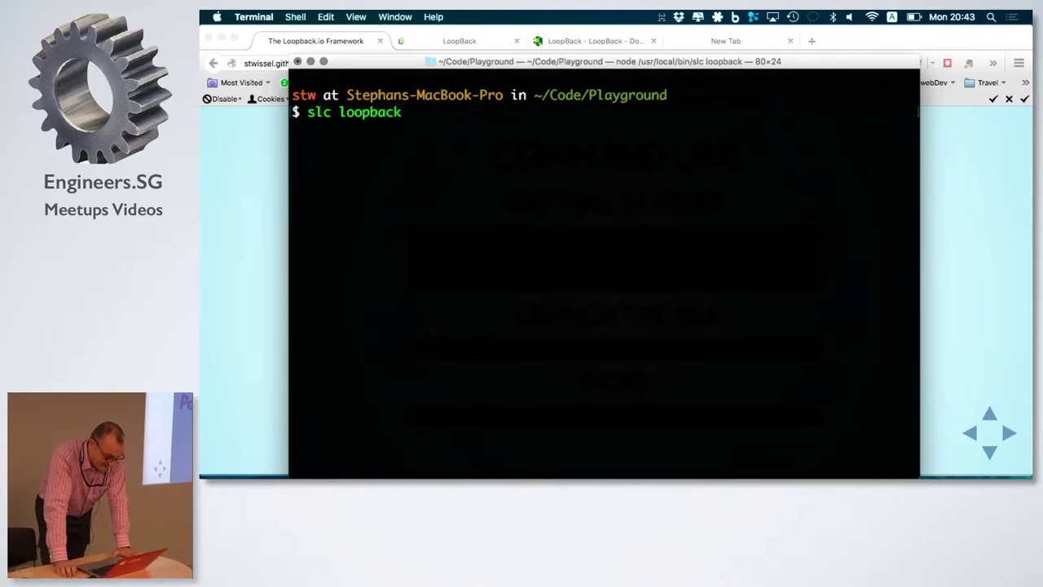
key(Return)
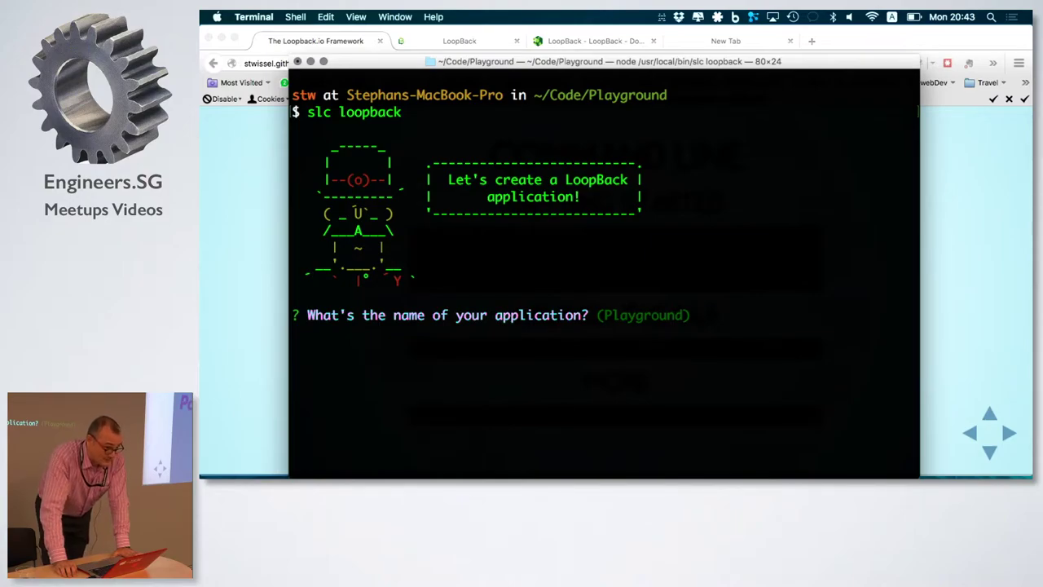
text(Ca)
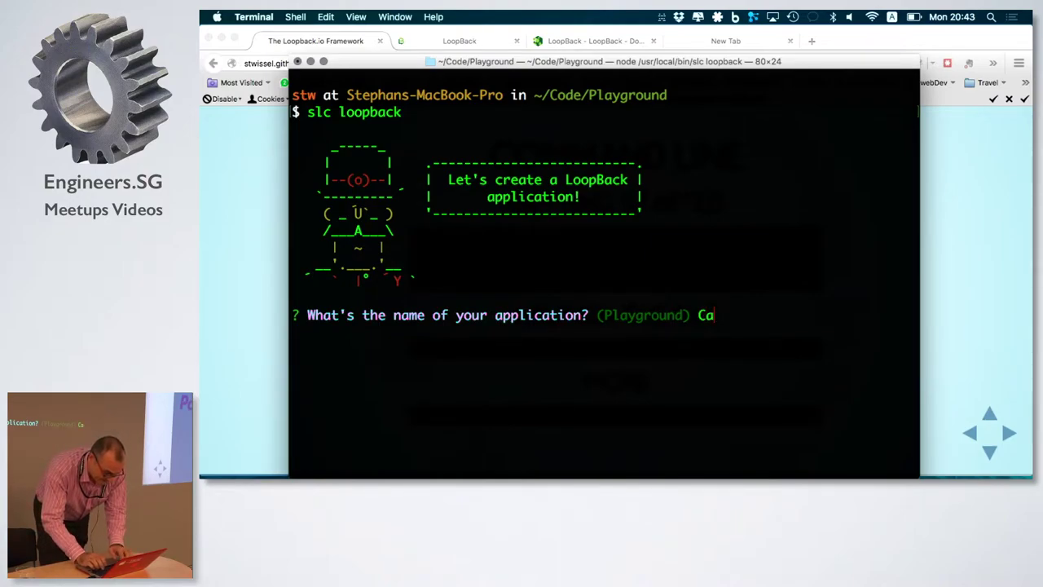
text(rpool)
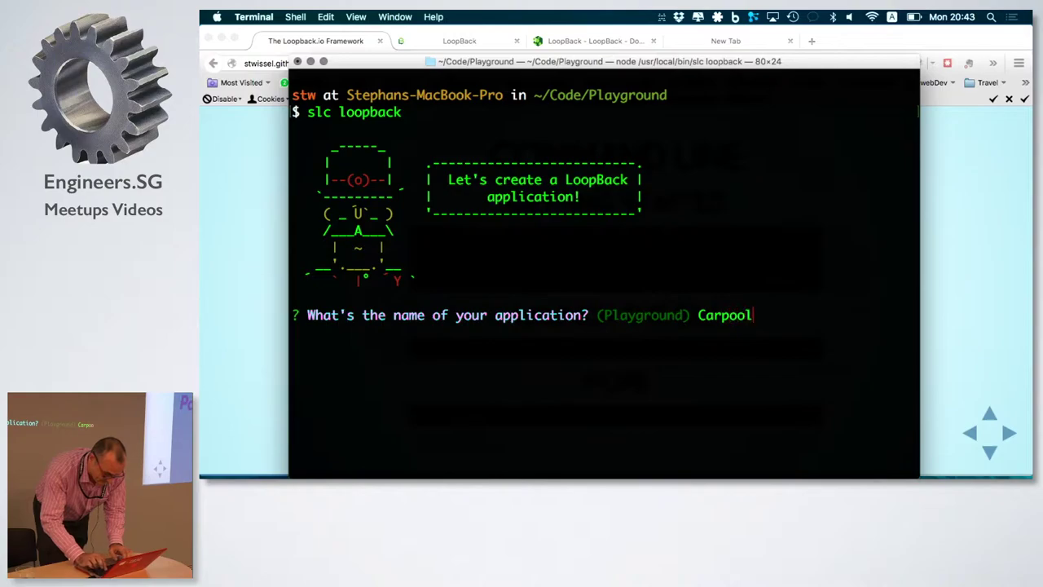
key(Return)
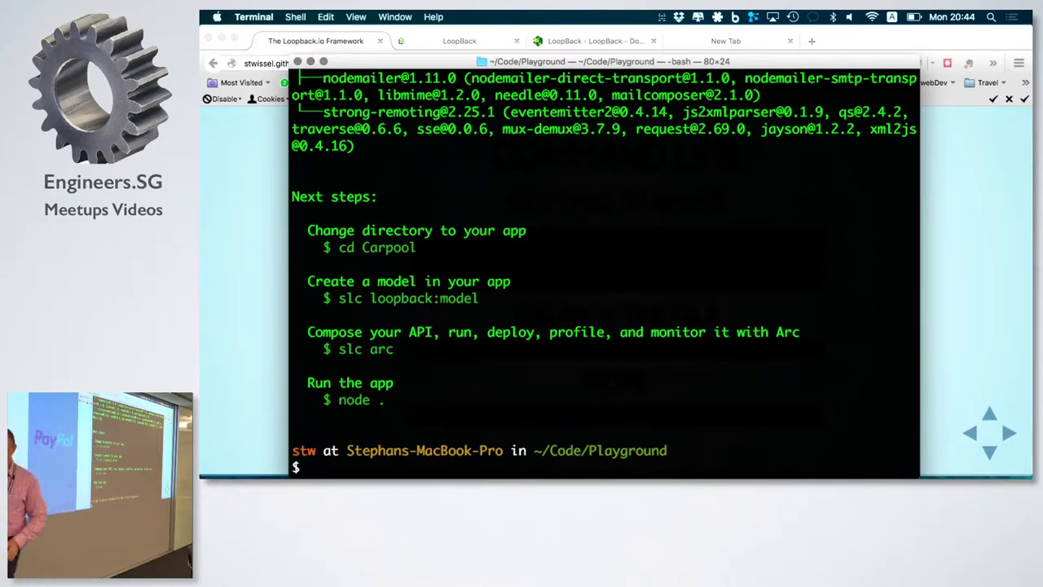
- Change into the Carpool folder and enter the slc loopback:model command
text(cd Carpool/)
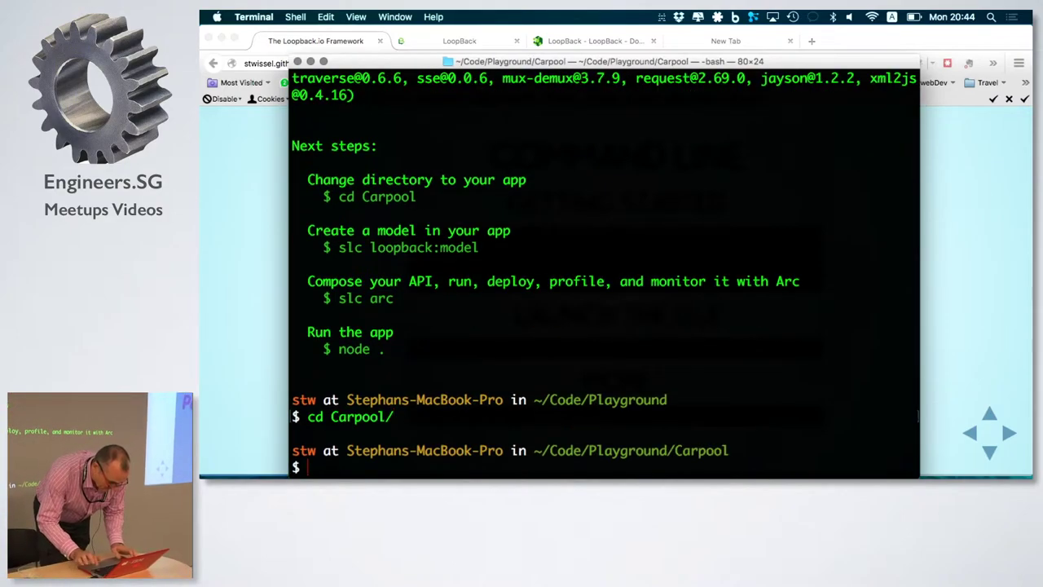
text(sl)
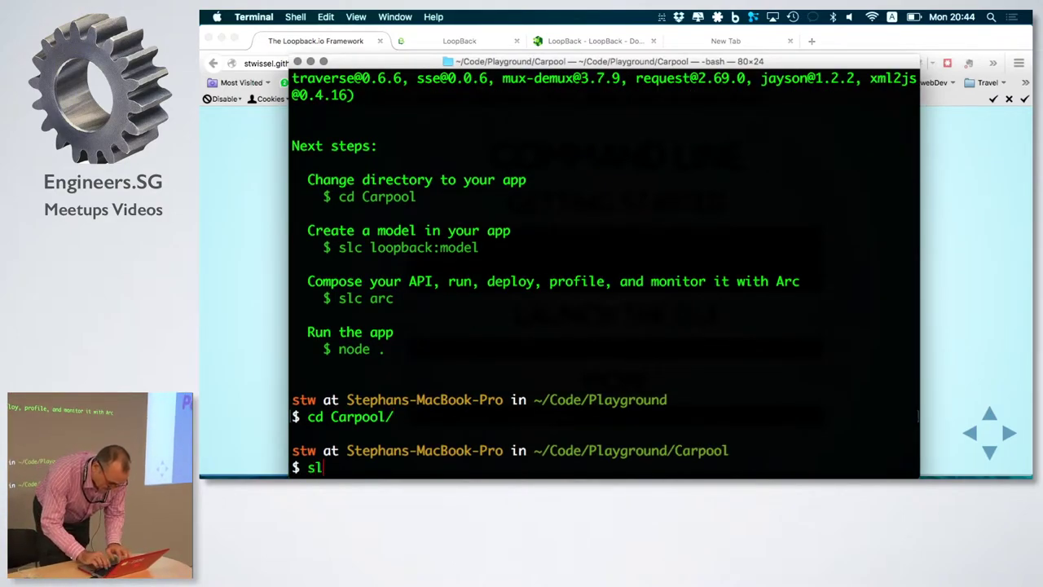
text(c loo)
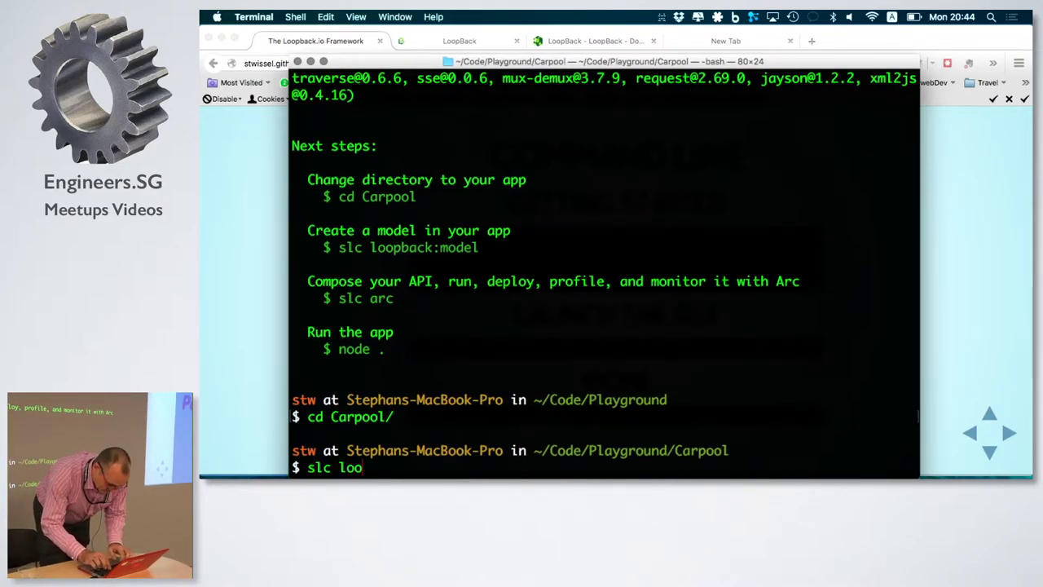
text(pback:model)
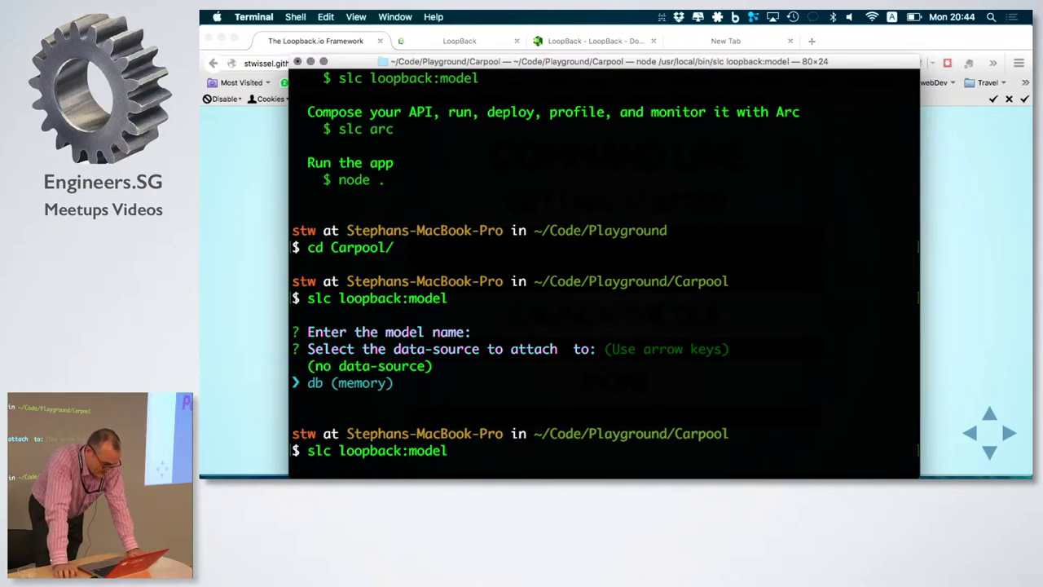
- Create a Car model on memory db, based on PersistedModel, exposed via REST as Cars in common
key(Return)
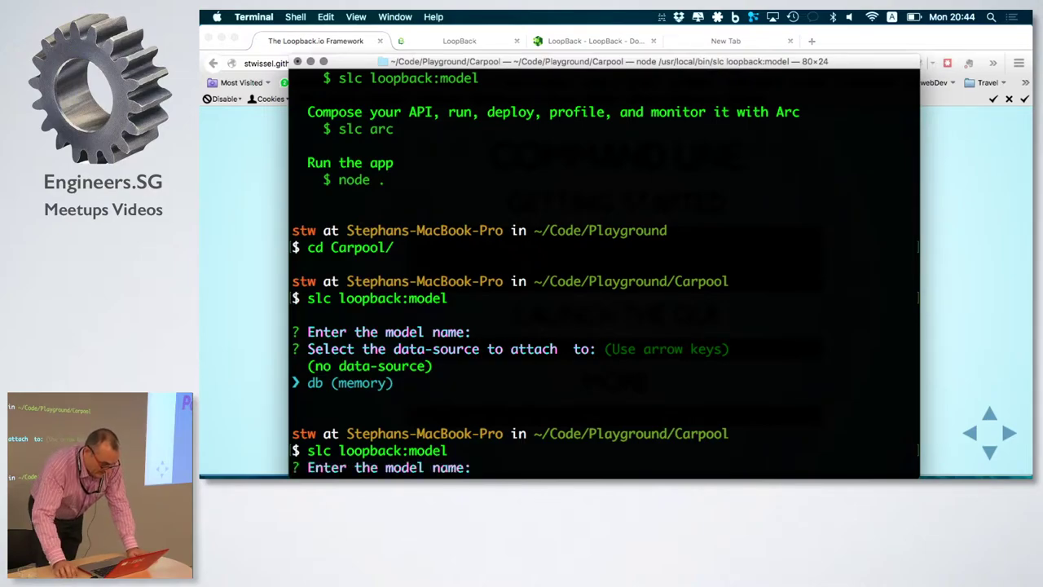
text(Car)
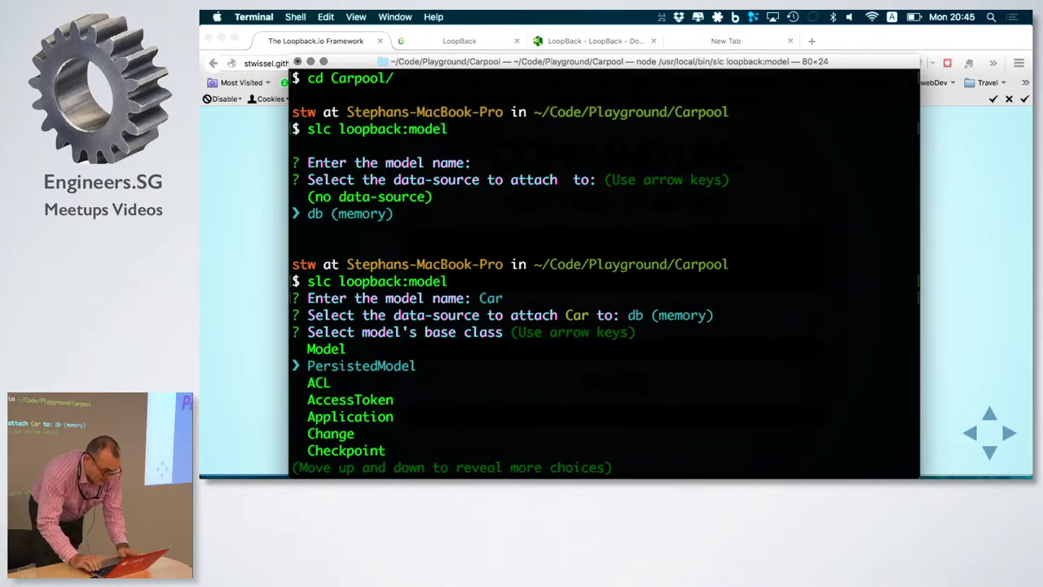
key(Return)
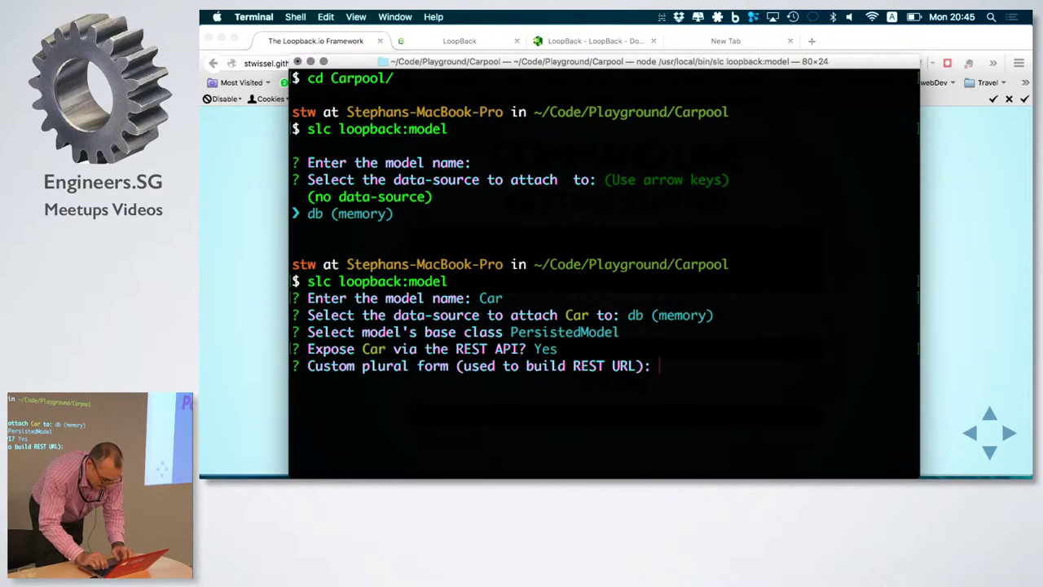
text(C)
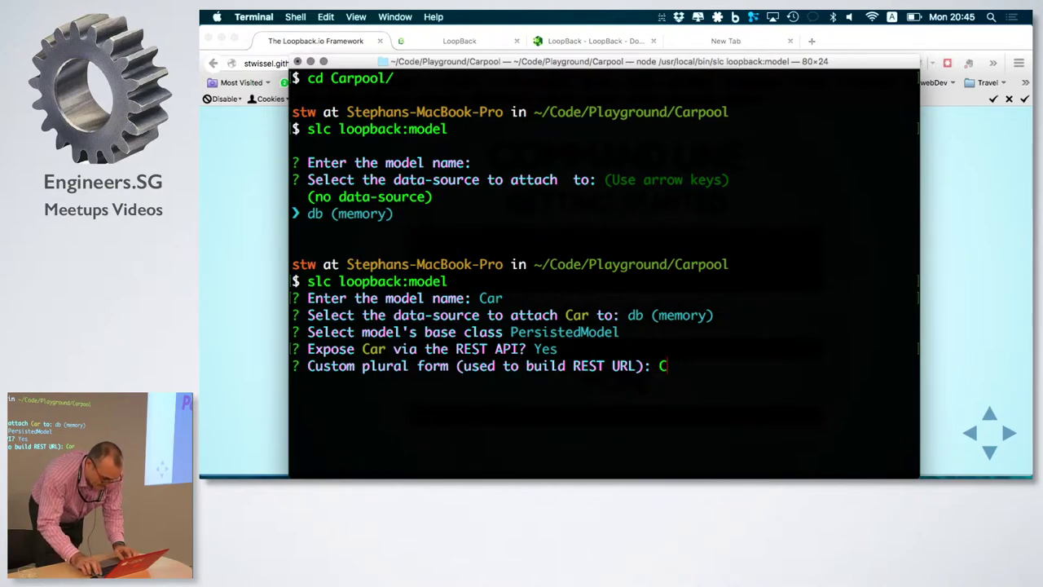
key(Return)
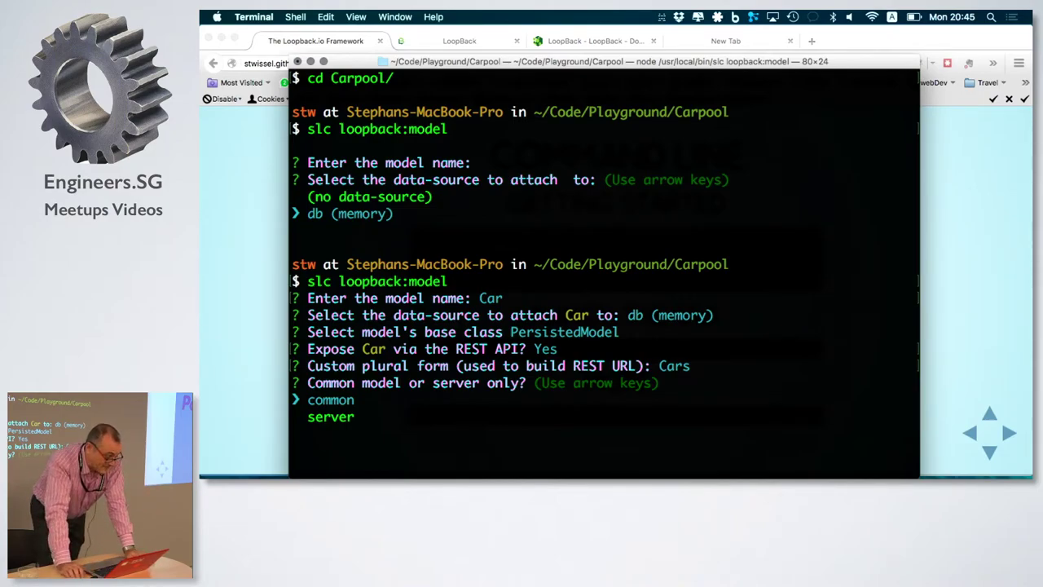
key(Return)
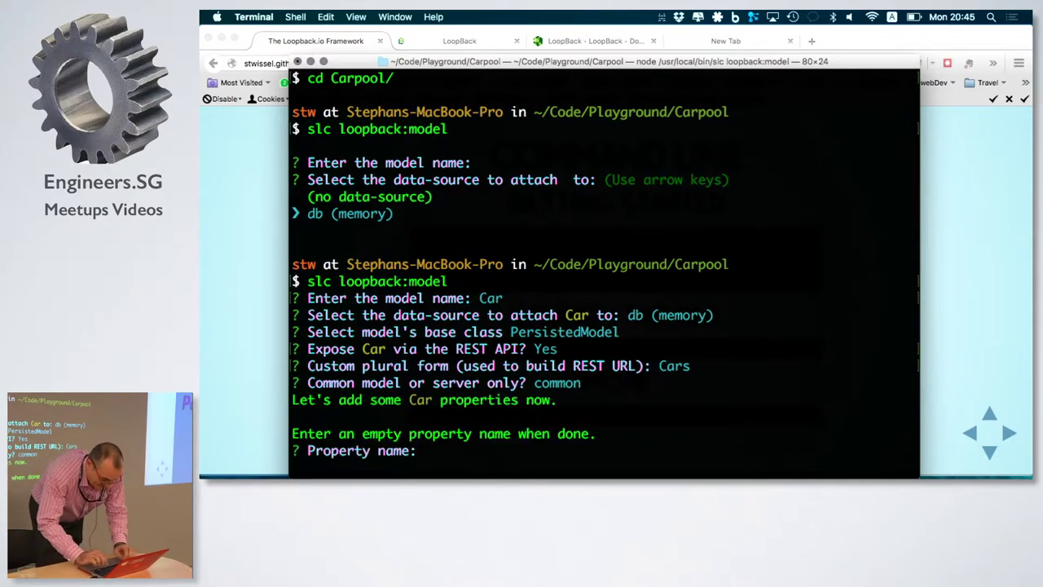
- Add a required string Name property and an optional number Speed property to Car
text(Name)
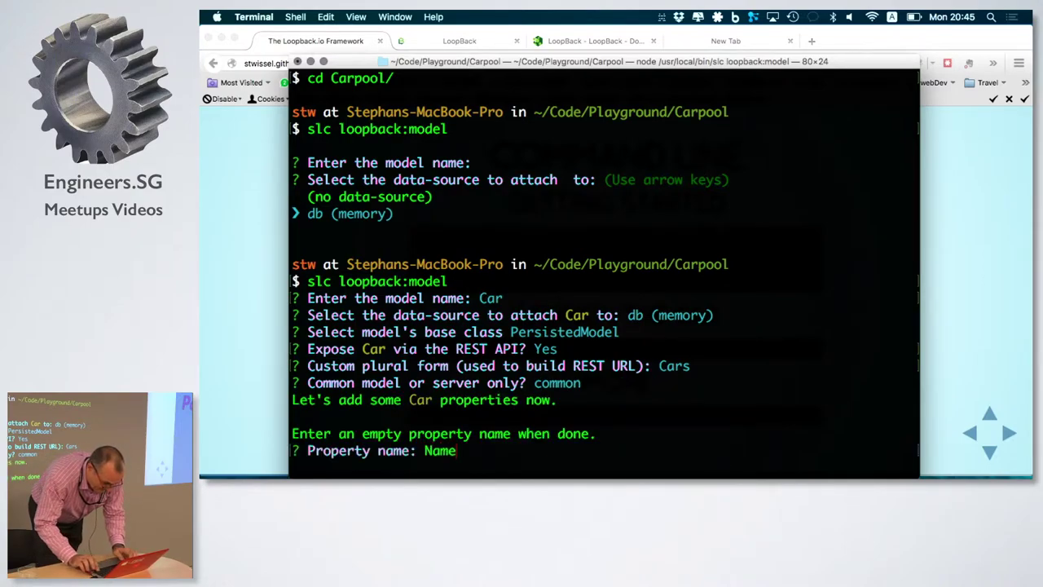
key(Return)
text(Speed)
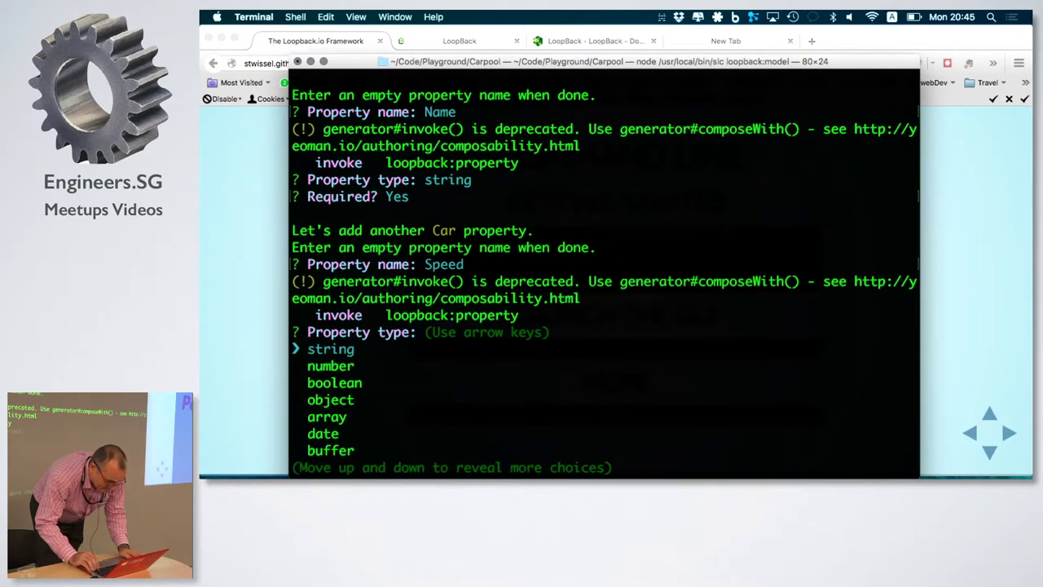
key(up)
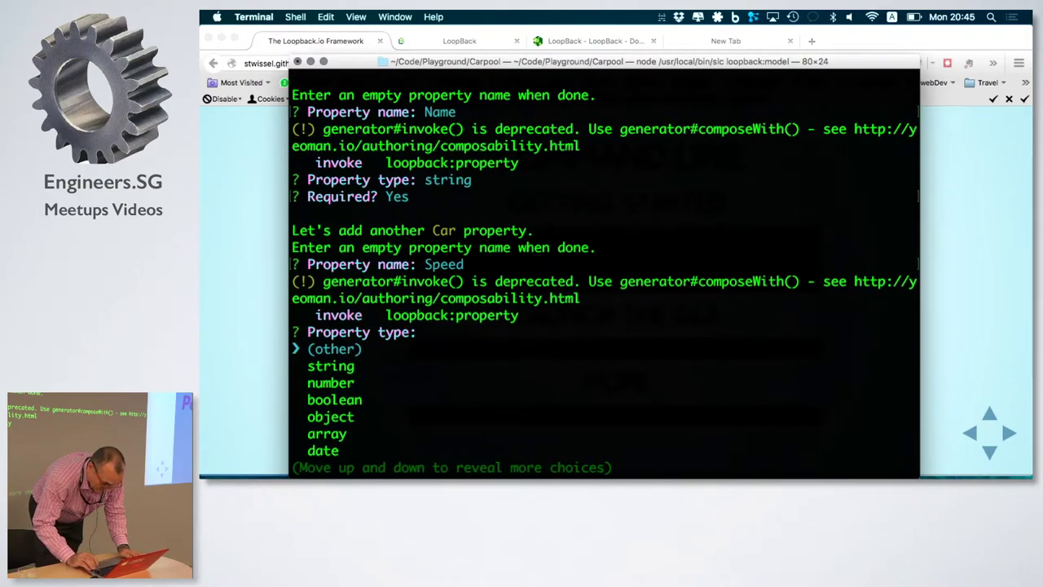
key(Down)
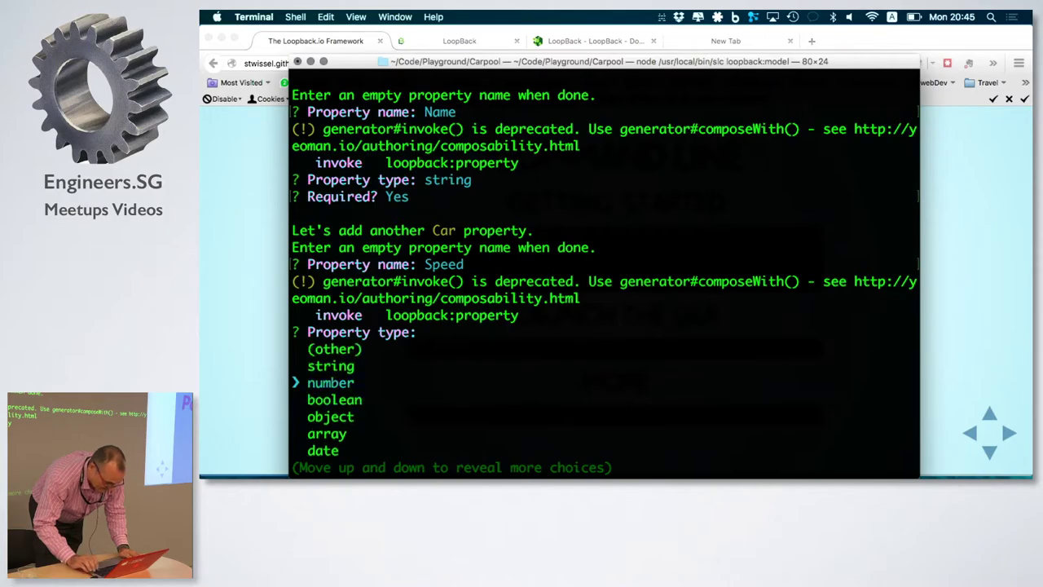
key(Return)
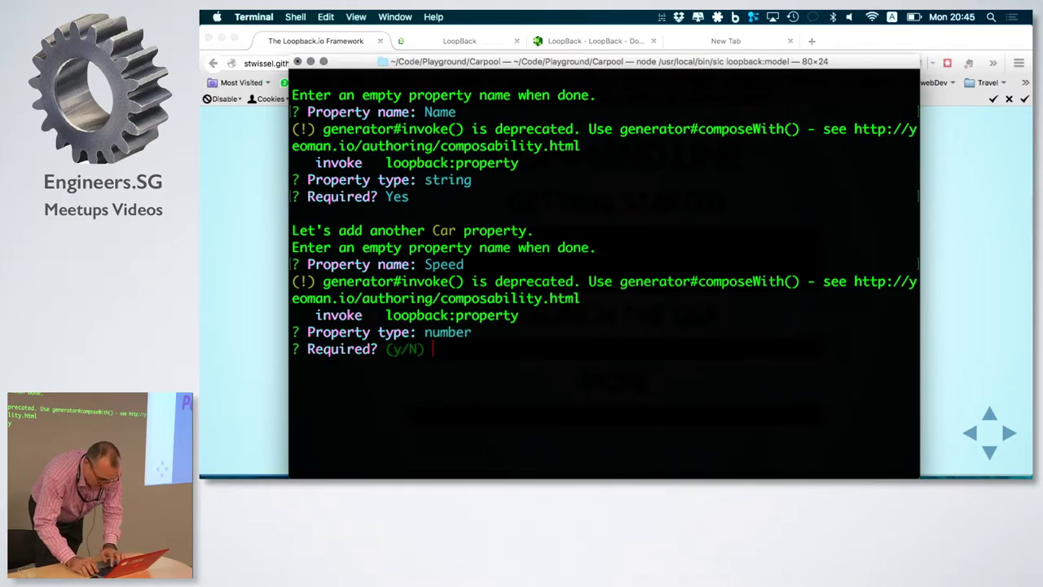
key(Return)
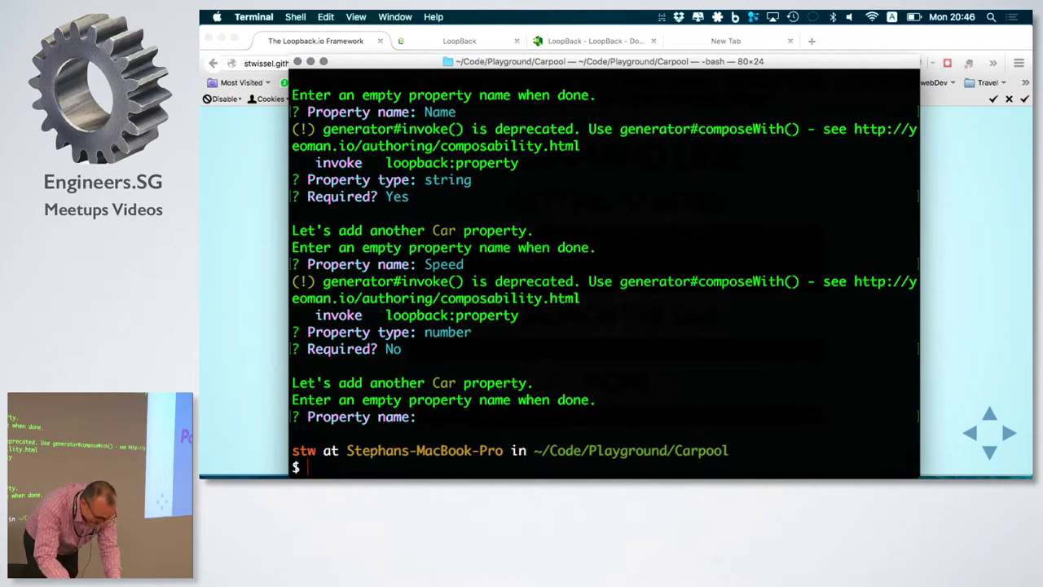
text(slc loopback:mode)
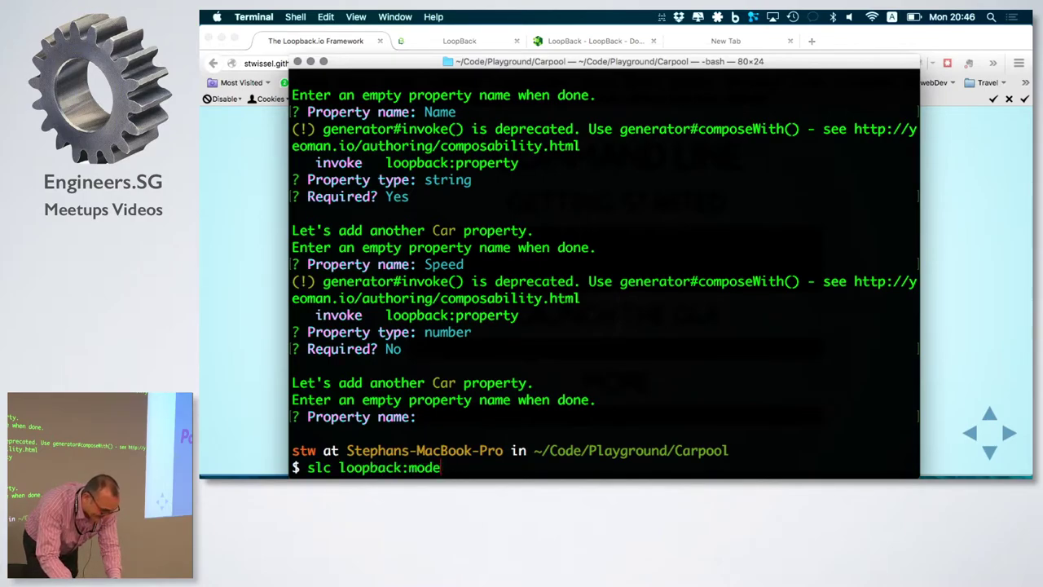
- Finish the property prompts and launch StrongLoop Arc with slc arc
key(BackSpace)
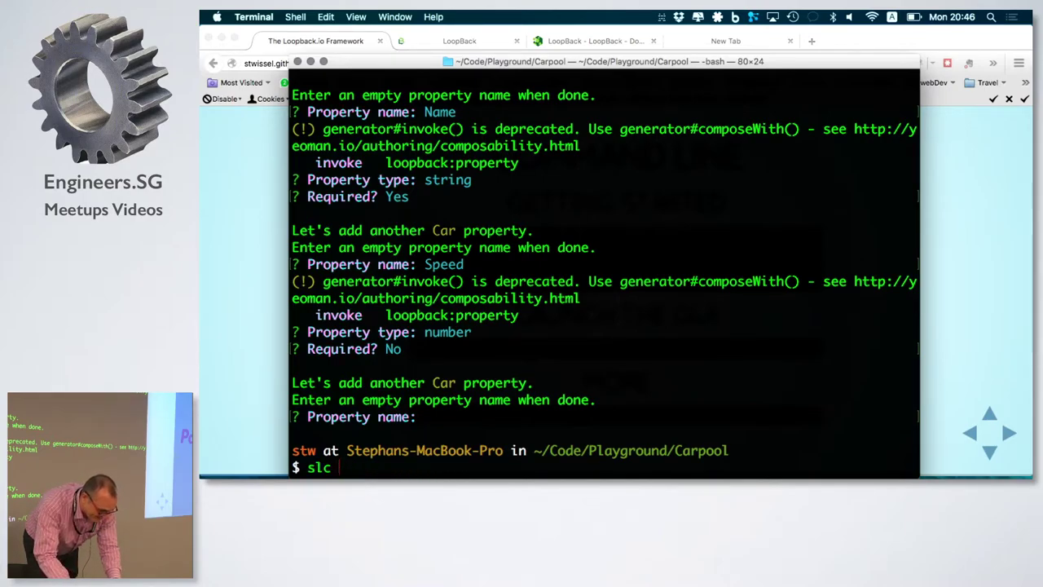
text(arc)
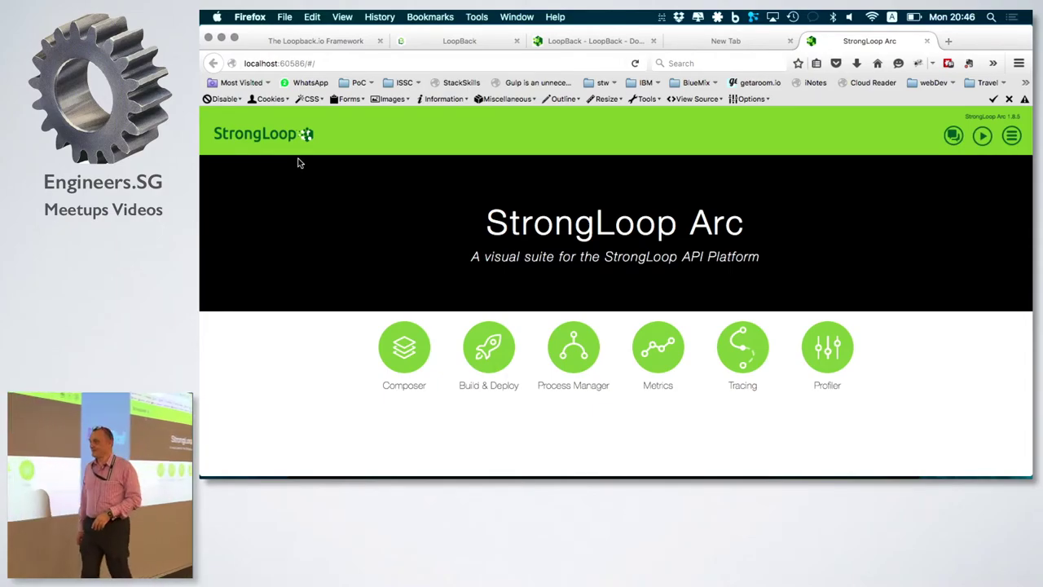
mouse_move(270, 186)
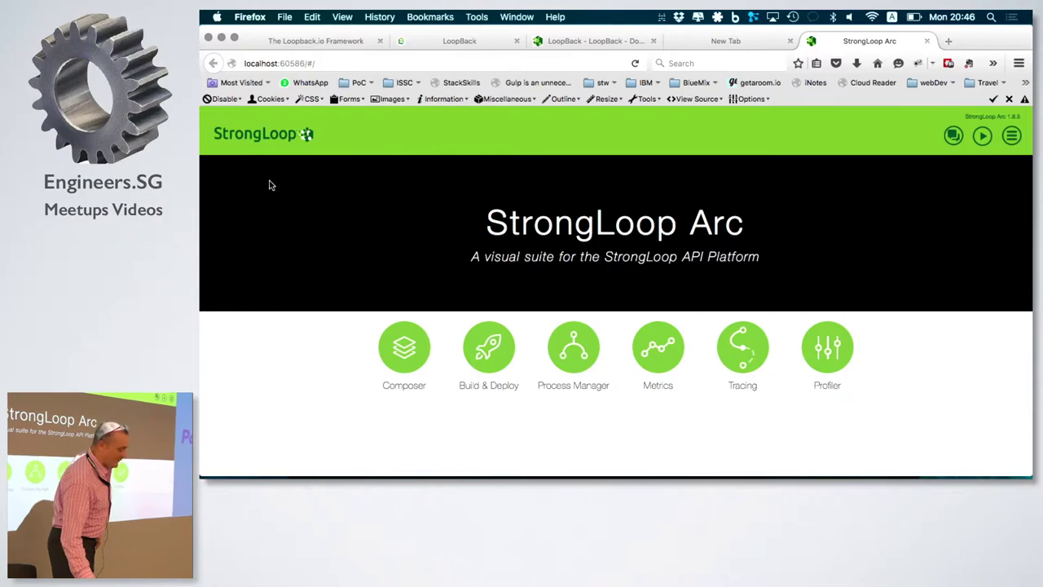
mouse_move(404, 346)
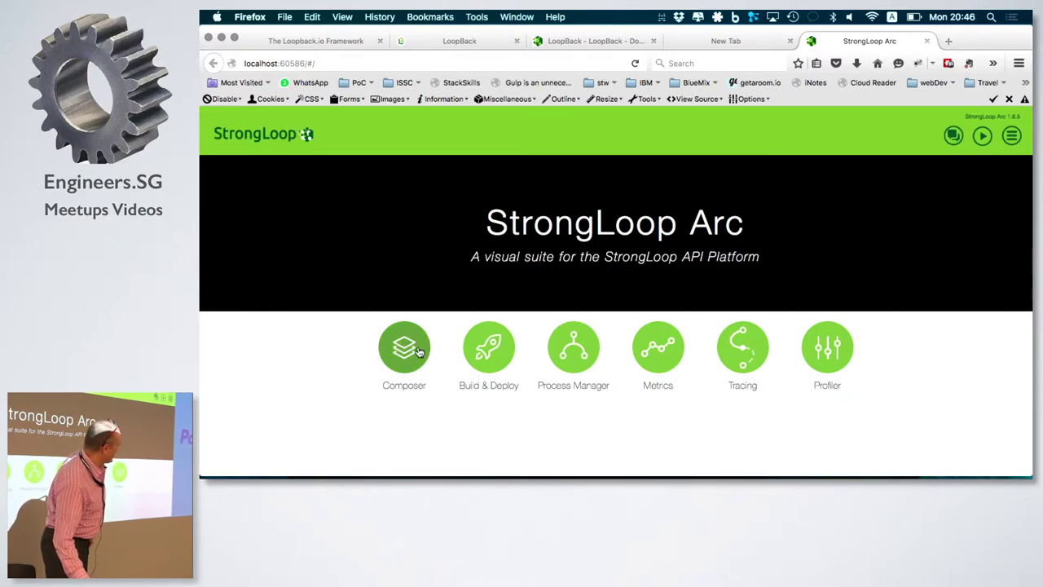
- Enter the Arc Composer and start a new model for the Carpool project
click(404, 346)
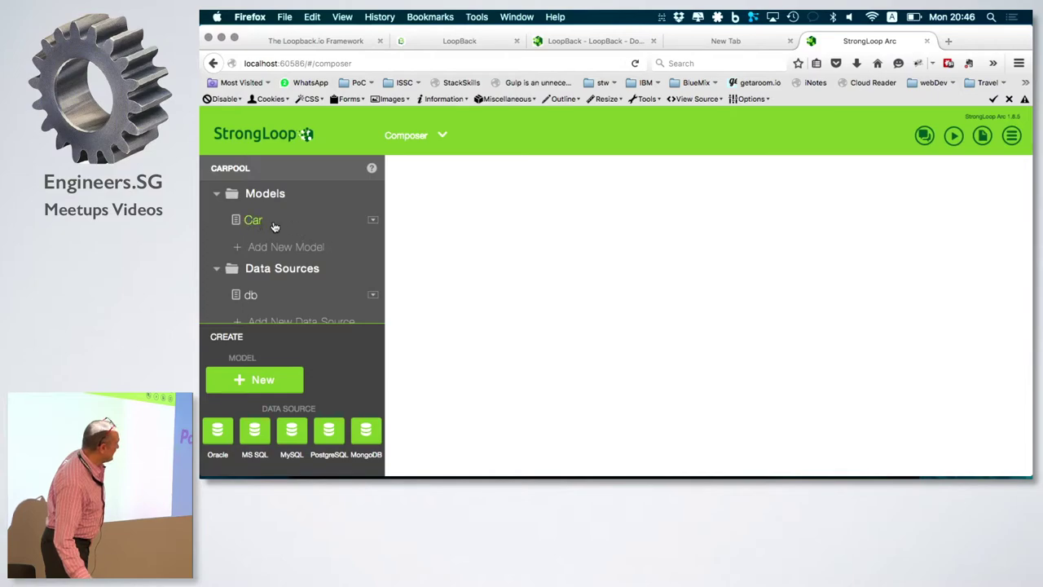
mouse_move(270, 417)
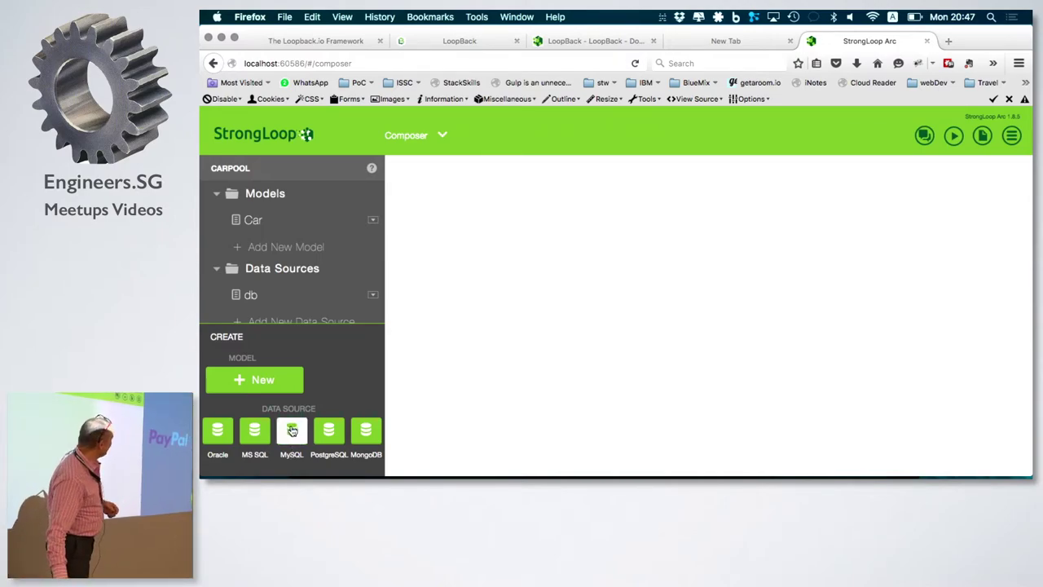
click(254, 378)
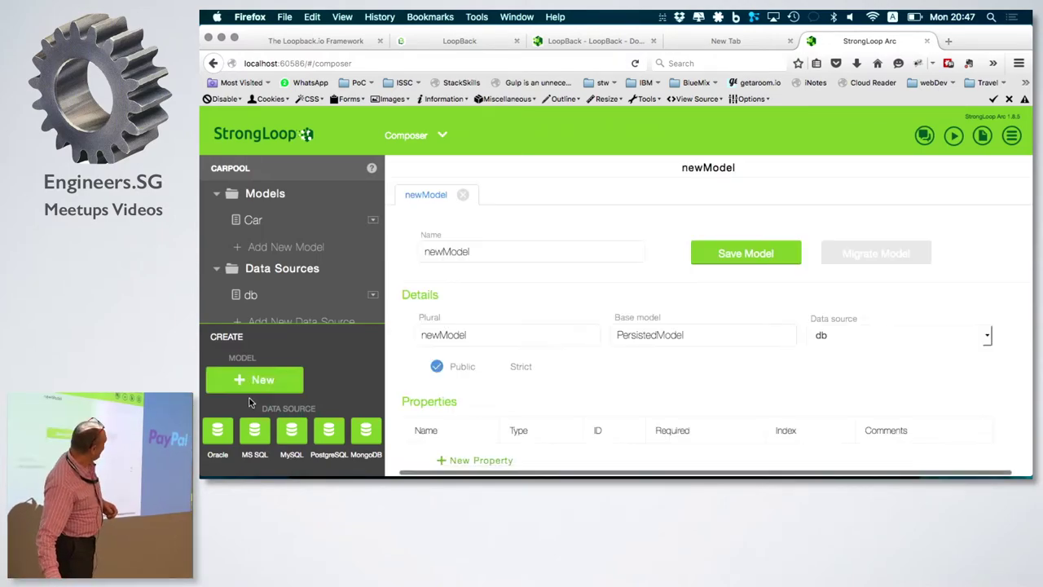
mouse_move(254, 220)
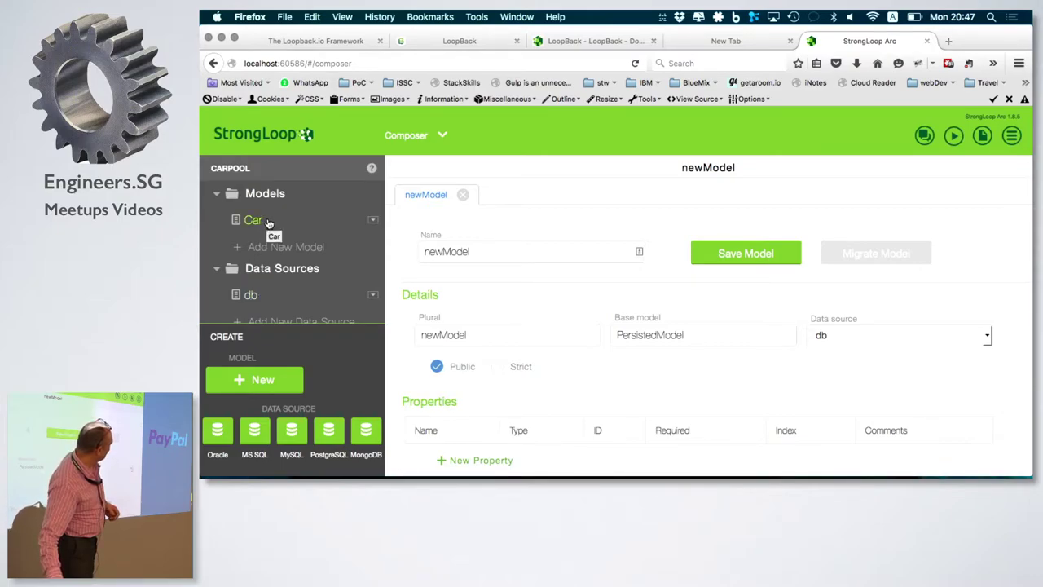
- Mark the Car model's Speed property required, closing the newModel draft, and save the model
click(252, 220)
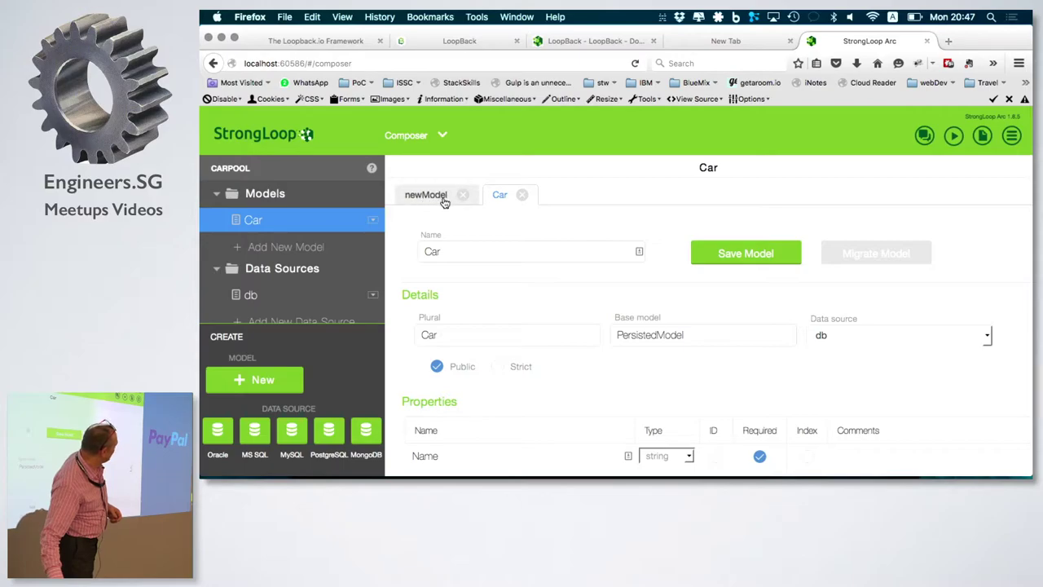
click(463, 195)
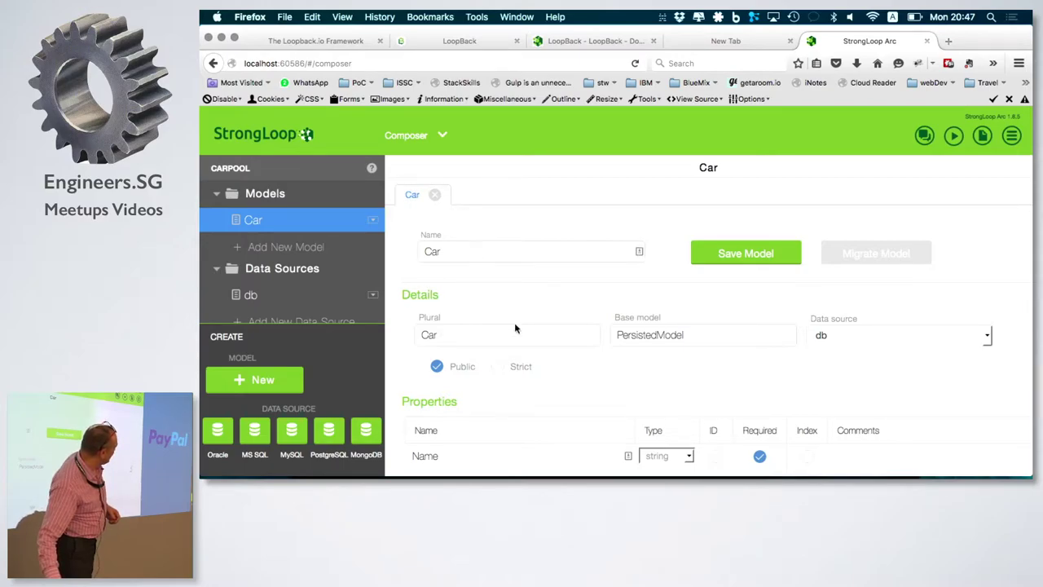
scroll(down, 3)
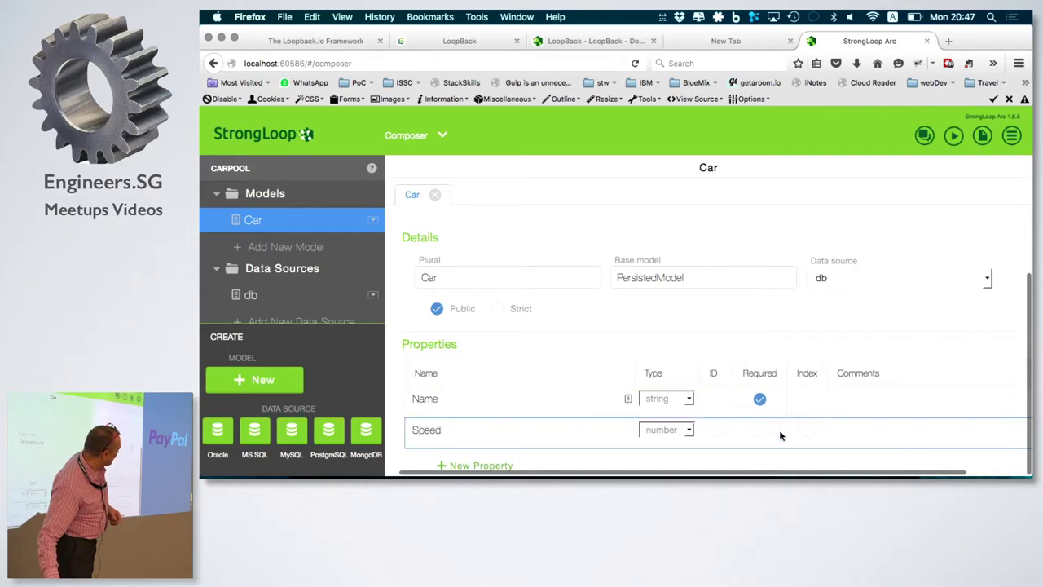
click(759, 430)
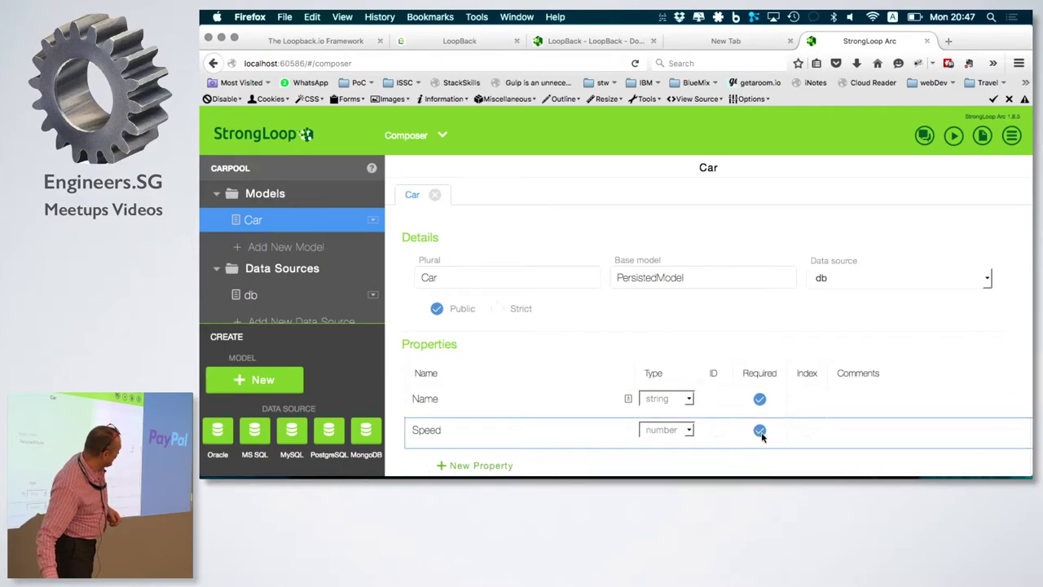
click(759, 430)
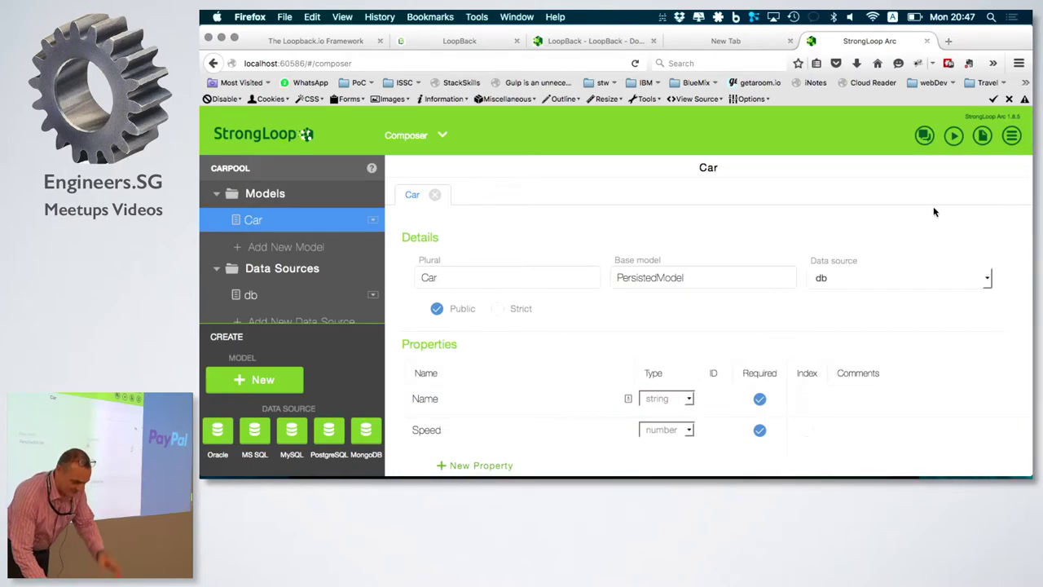
mouse_move(870, 225)
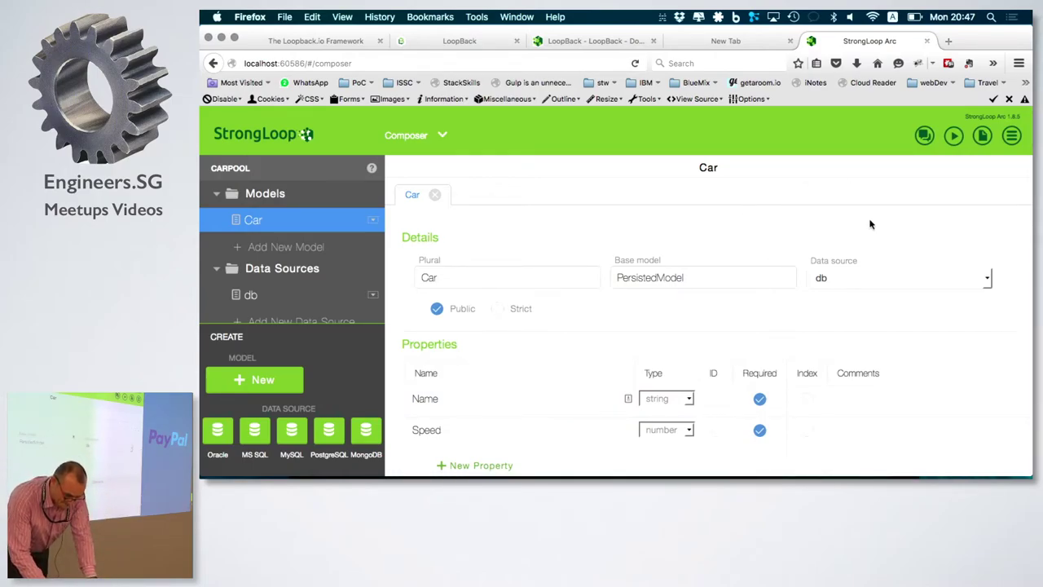
scroll(up, 3)
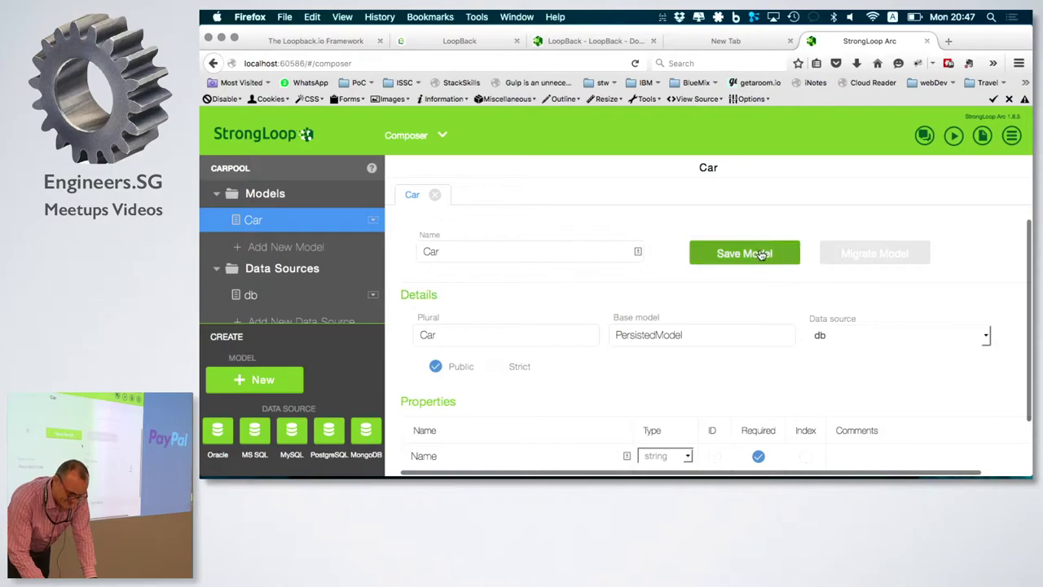
click(743, 252)
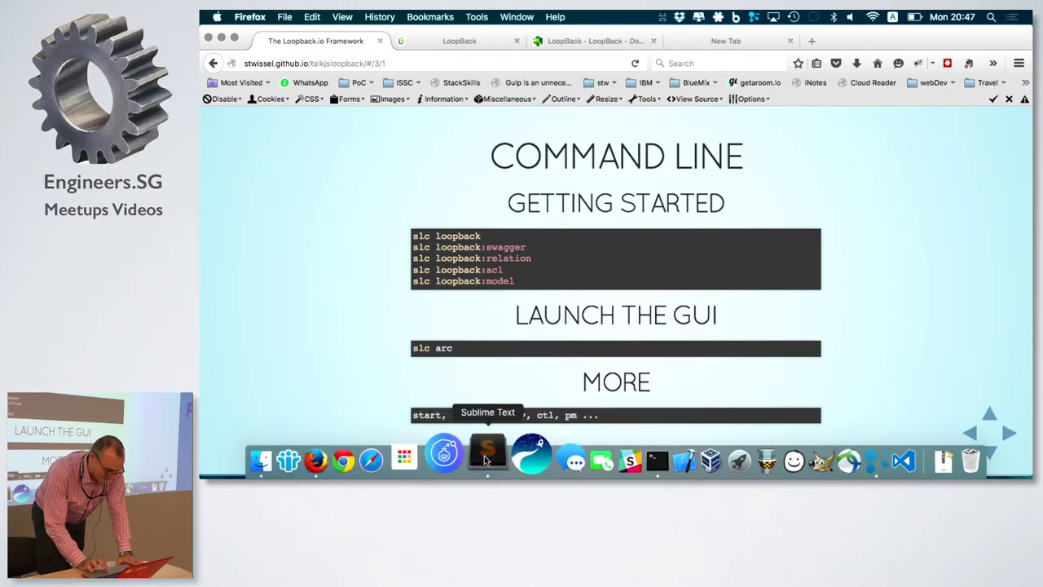
- In Sublime Text's open dialog, navigate Code > Playground and select the Carpool folder
click(488, 453)
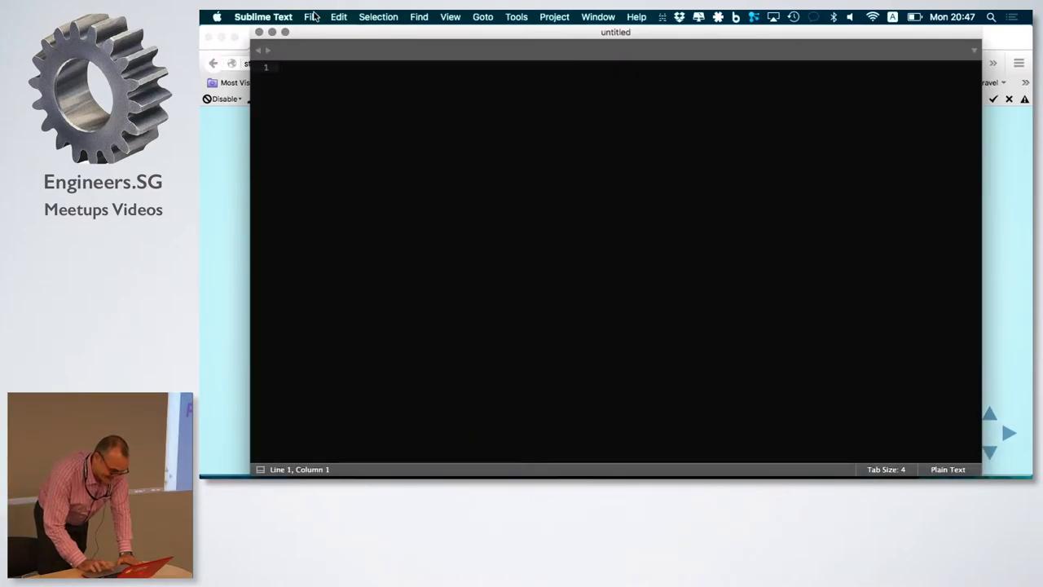
click(311, 17)
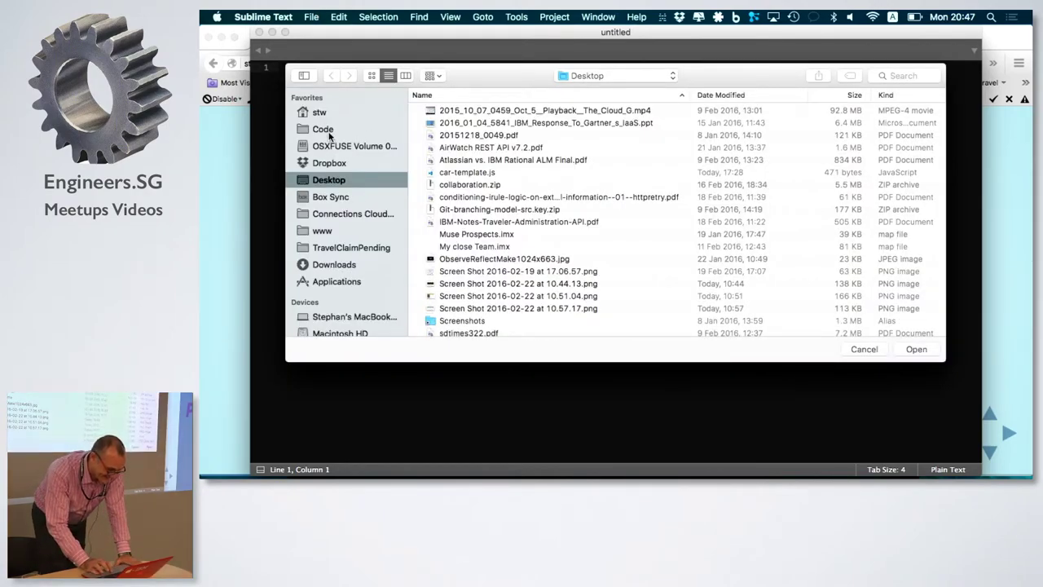
click(322, 129)
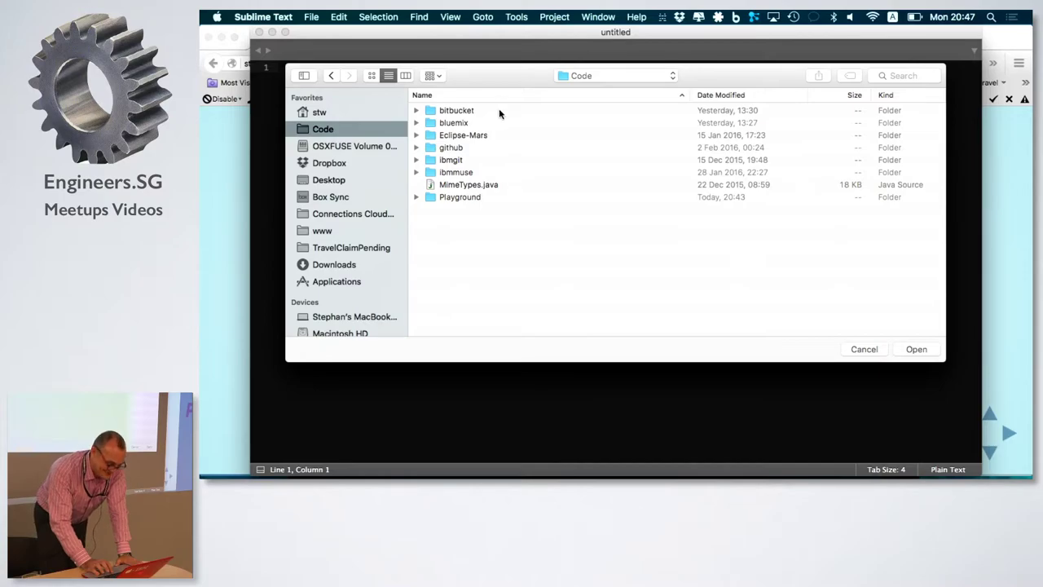
mouse_move(453, 123)
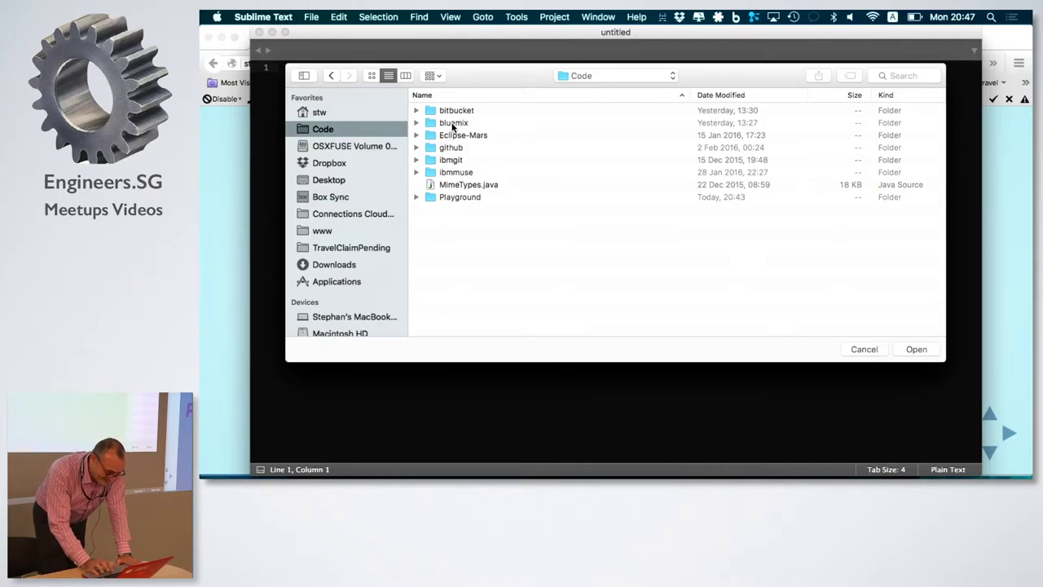
click(459, 197)
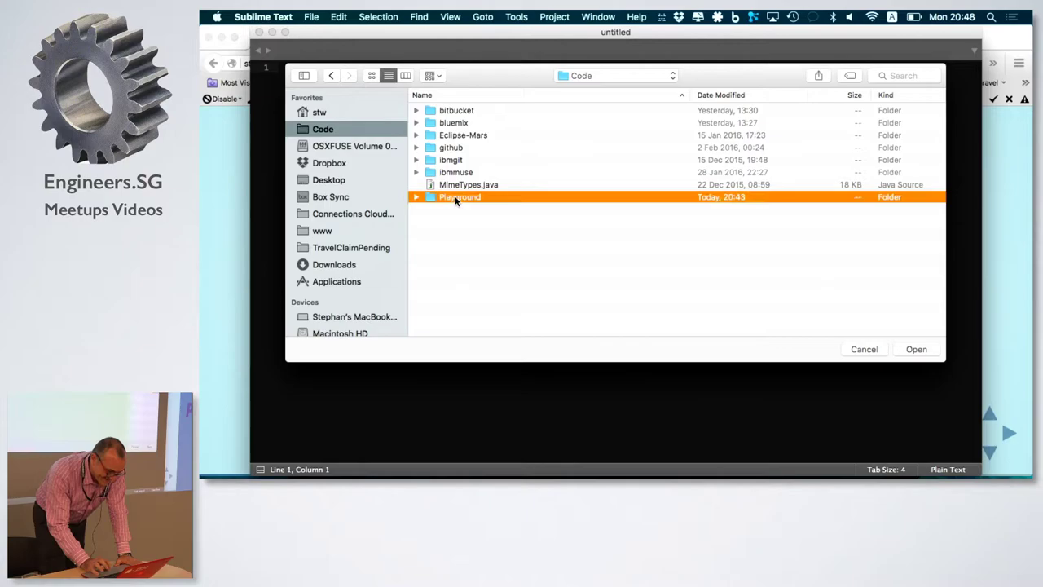
double_click(460, 195)
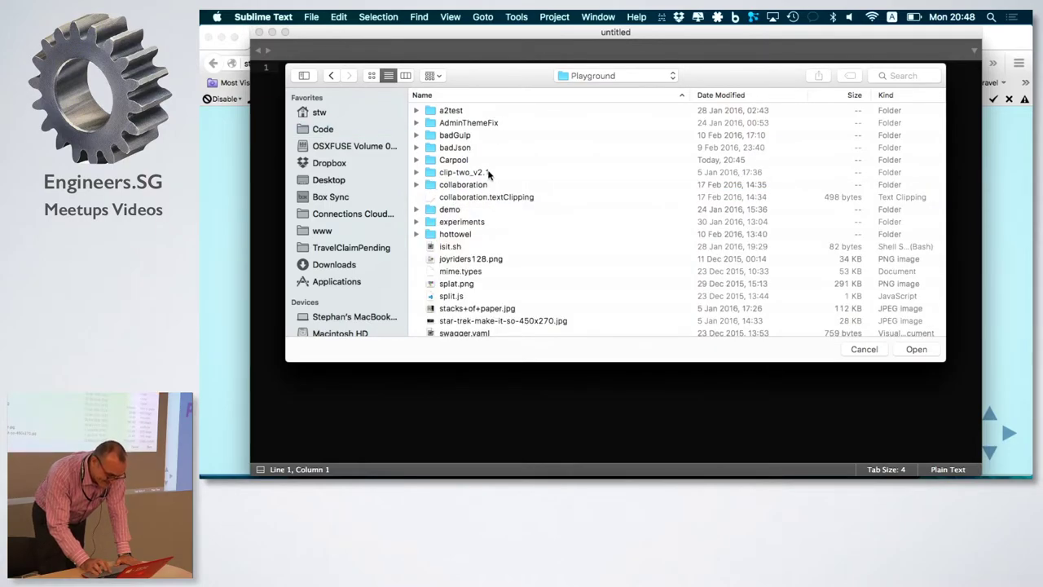
click(453, 159)
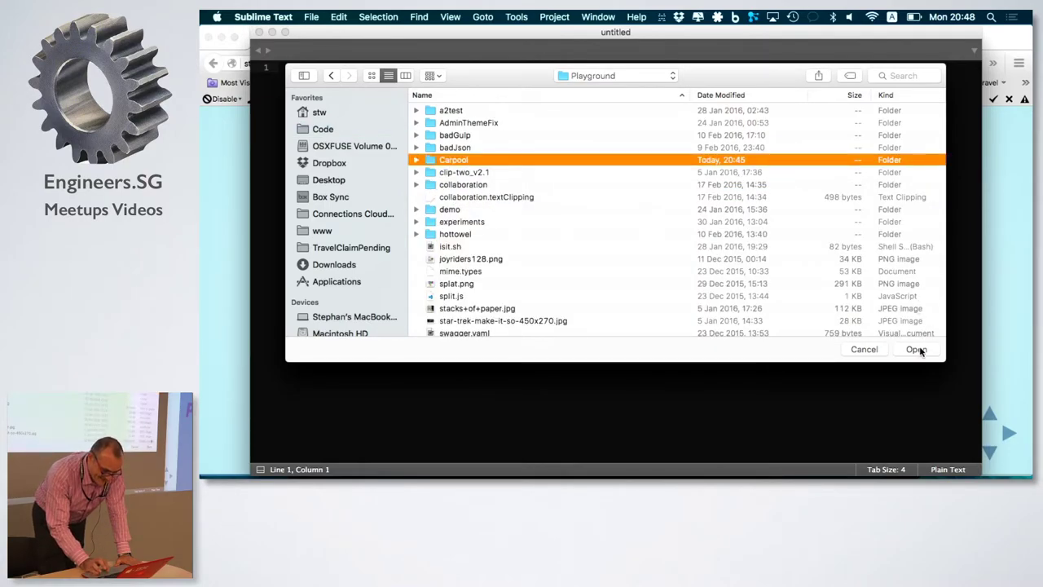
- Open the Carpool project and expand common/models to show the Car model files
click(916, 349)
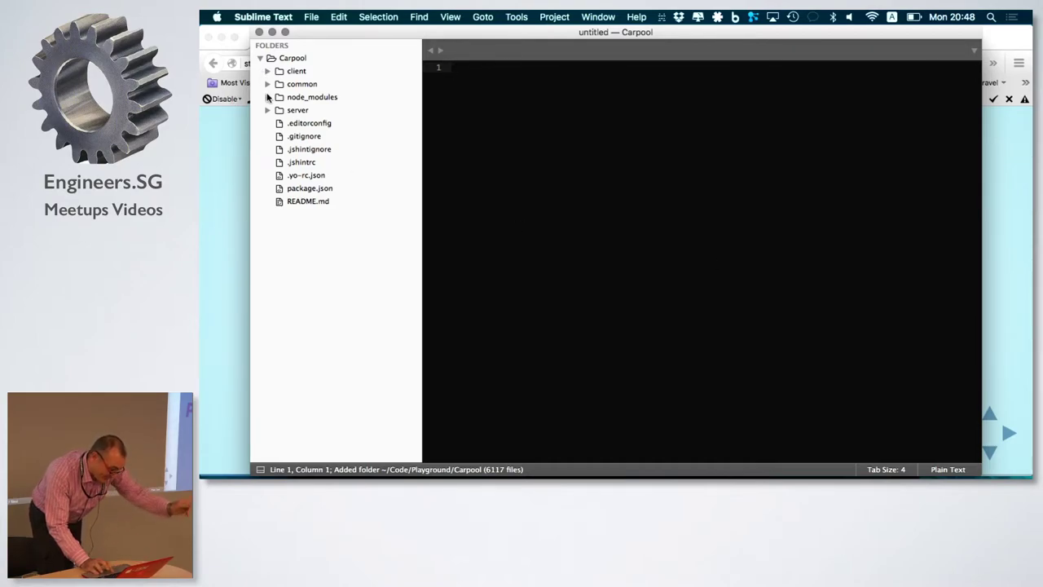
click(267, 98)
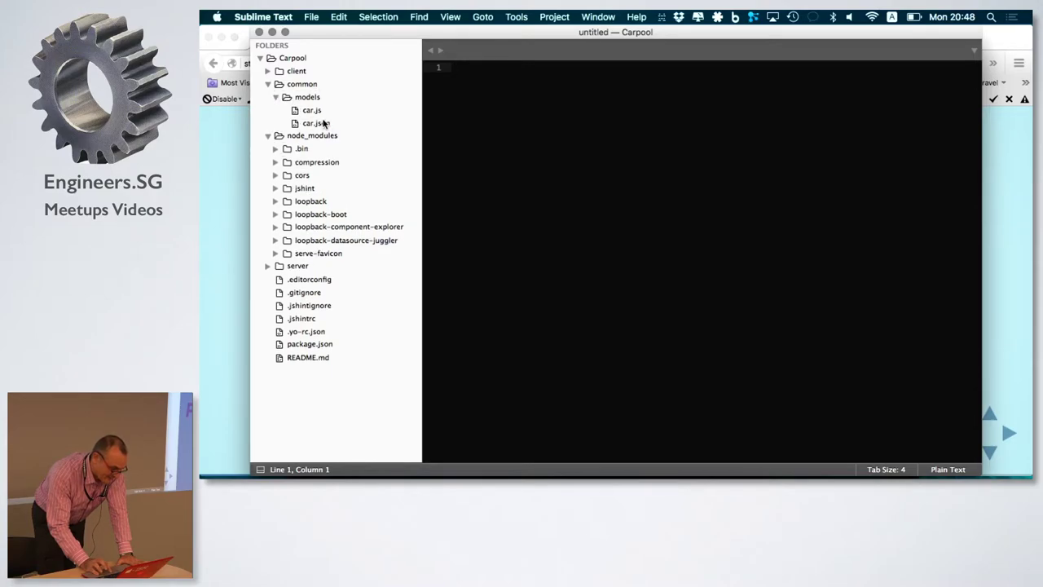
click(316, 123)
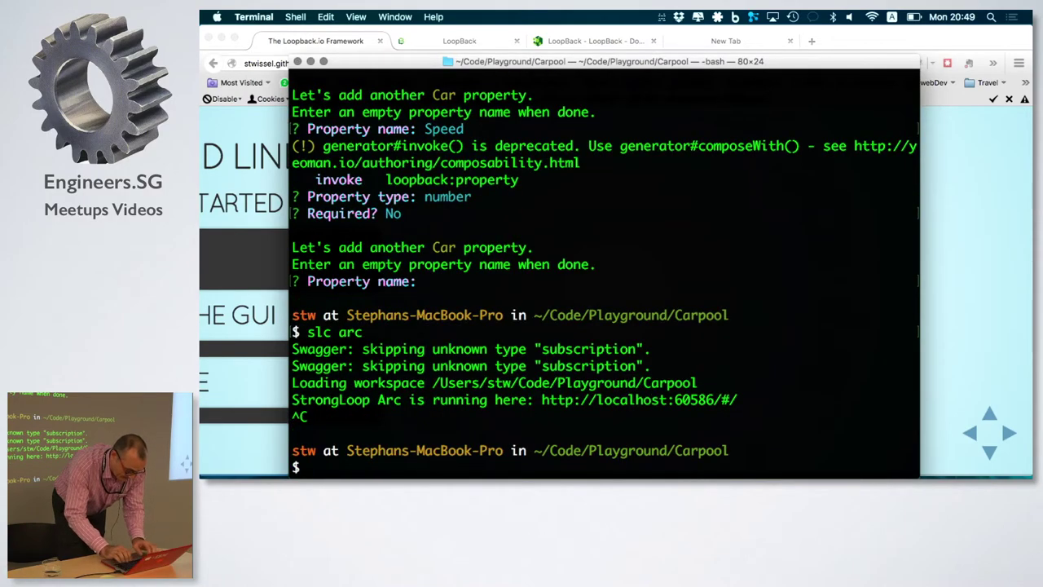
- Run nodemon to start the Carpool server on port 3000 and select the explorer URL
text(node)
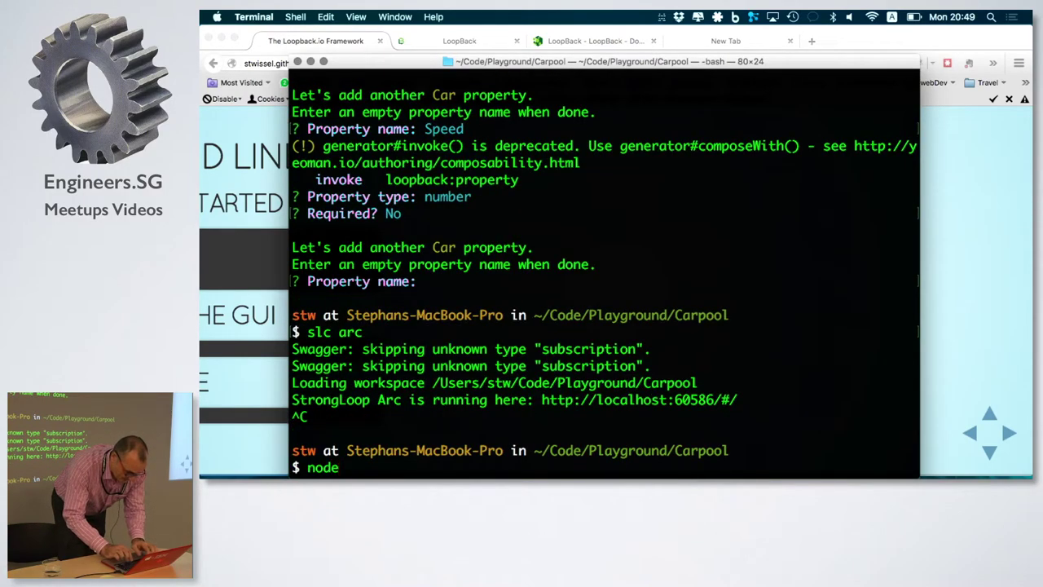
text(mon)
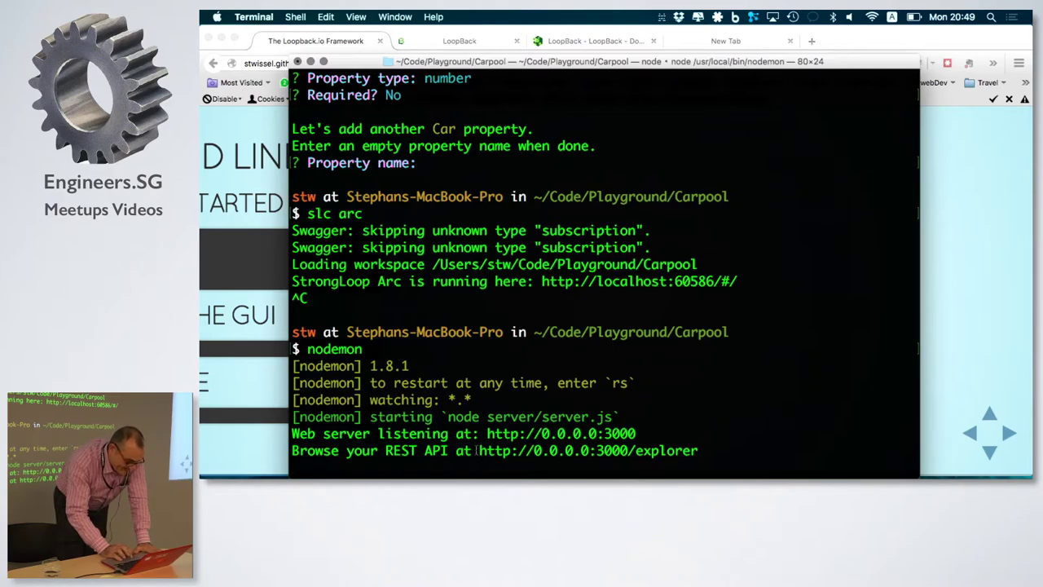
double_click(587, 450)
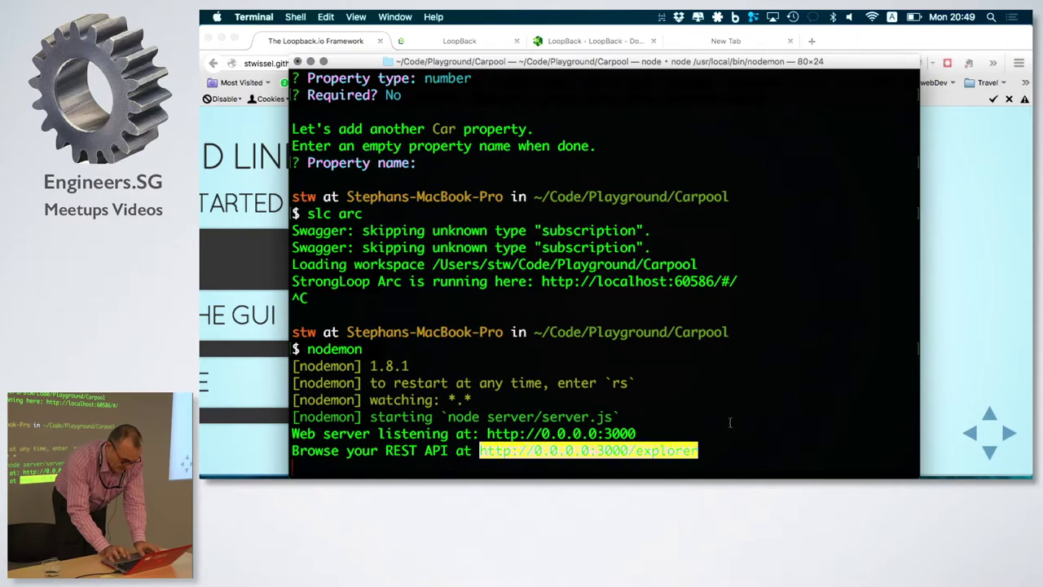
mouse_move(863, 343)
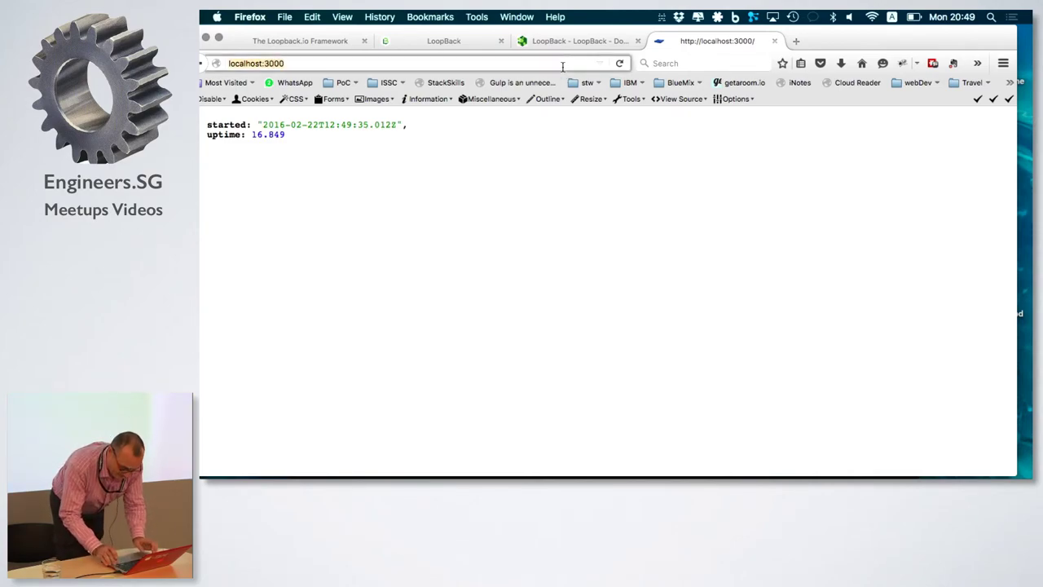
- Navigate to localhost:3000/explorer and browse the Car model's /Cars operations
text(/e)
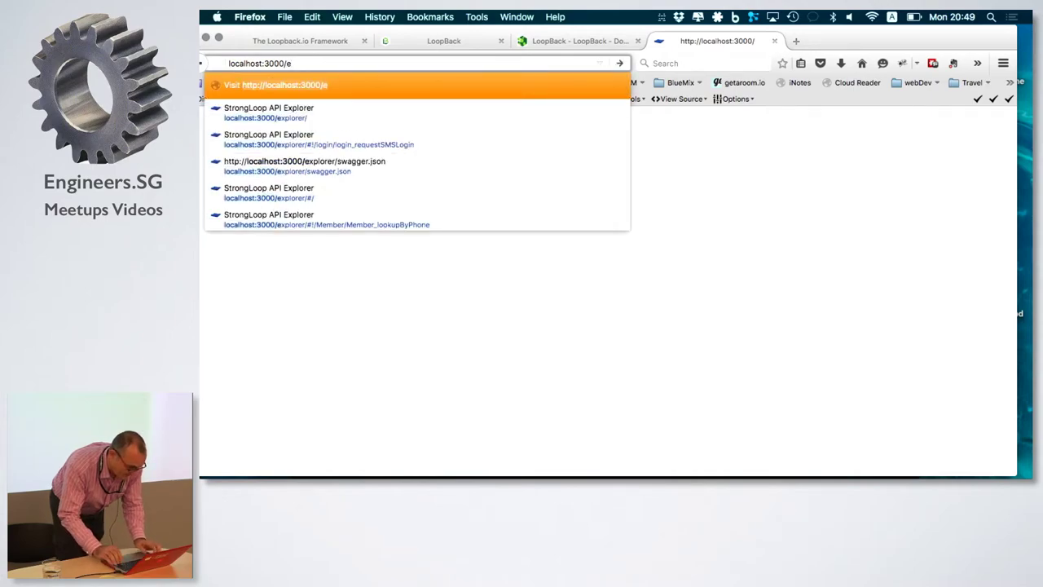
click(268, 111)
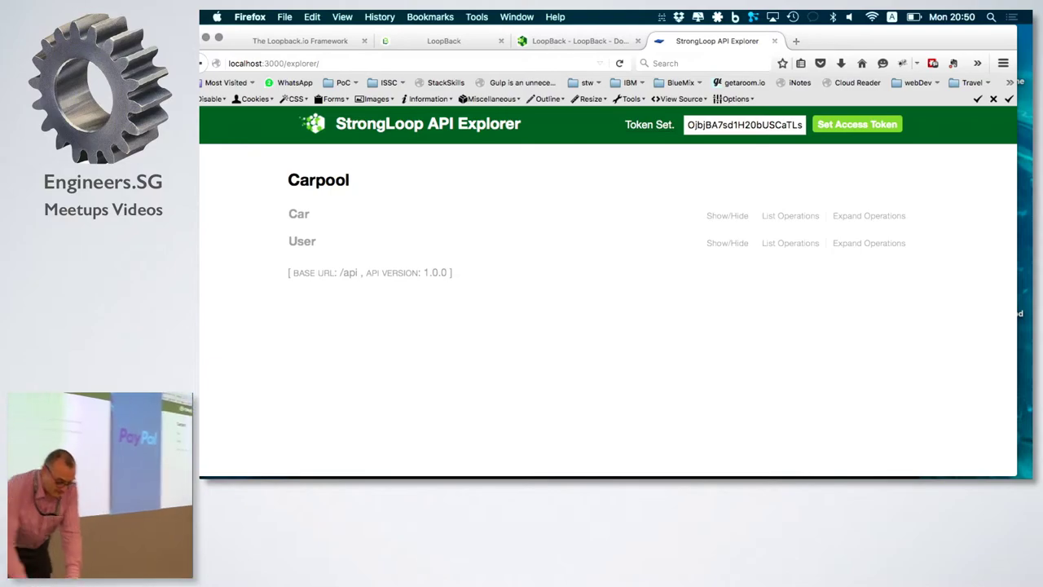
mouse_move(300, 213)
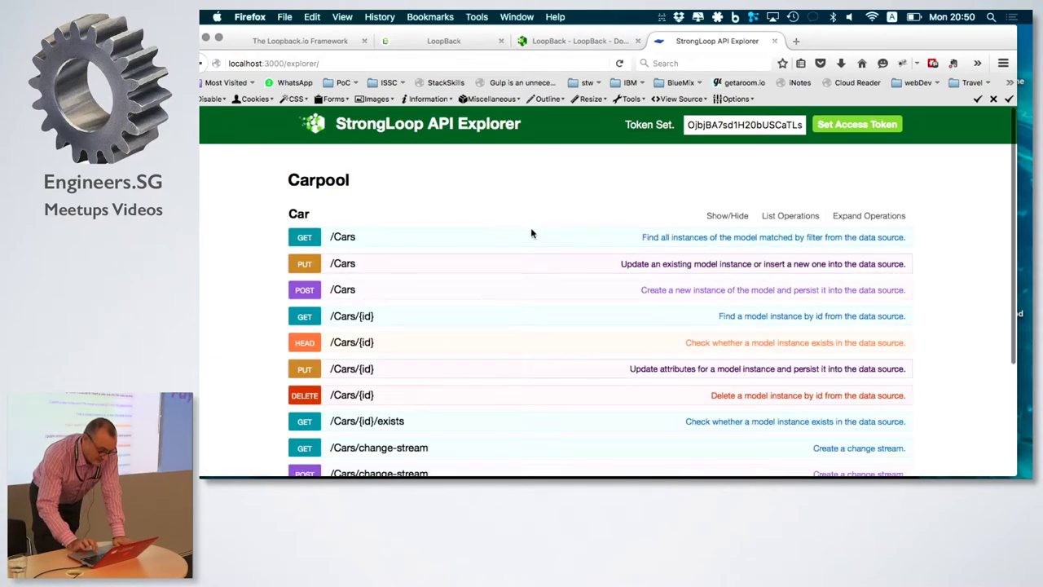
scroll(down, 3)
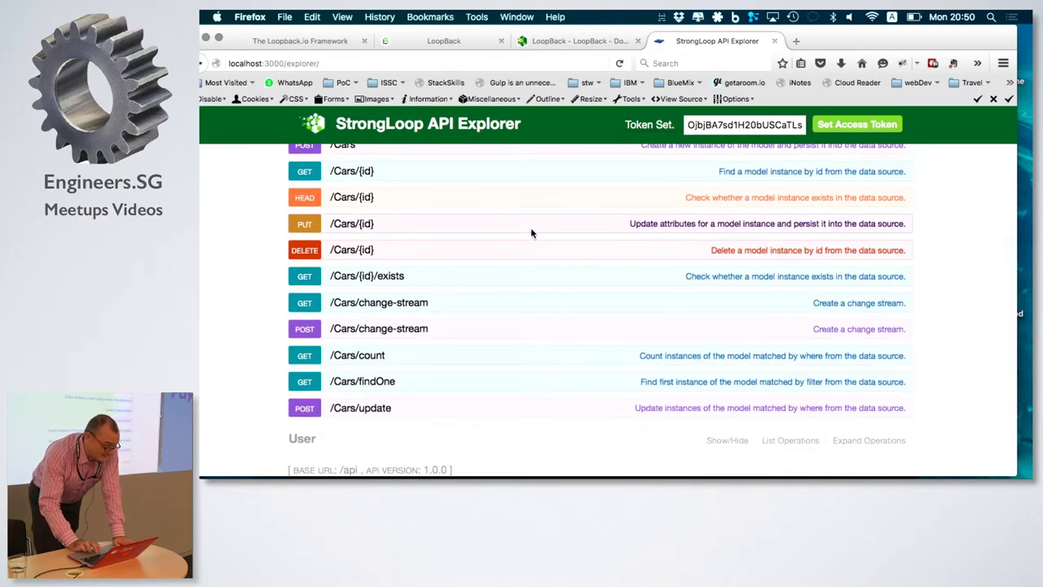
scroll(up, 3)
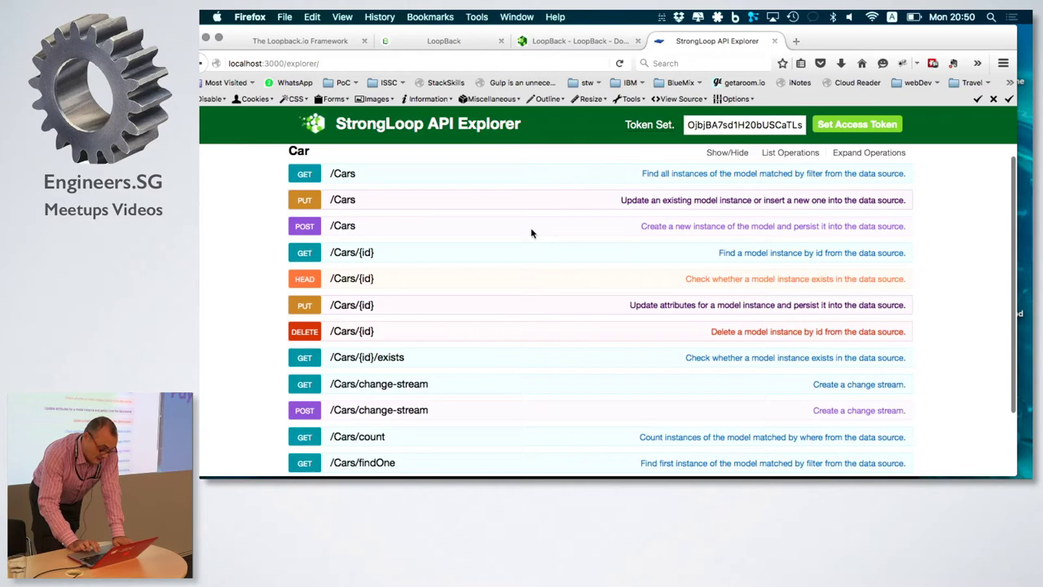
scroll(up, 3)
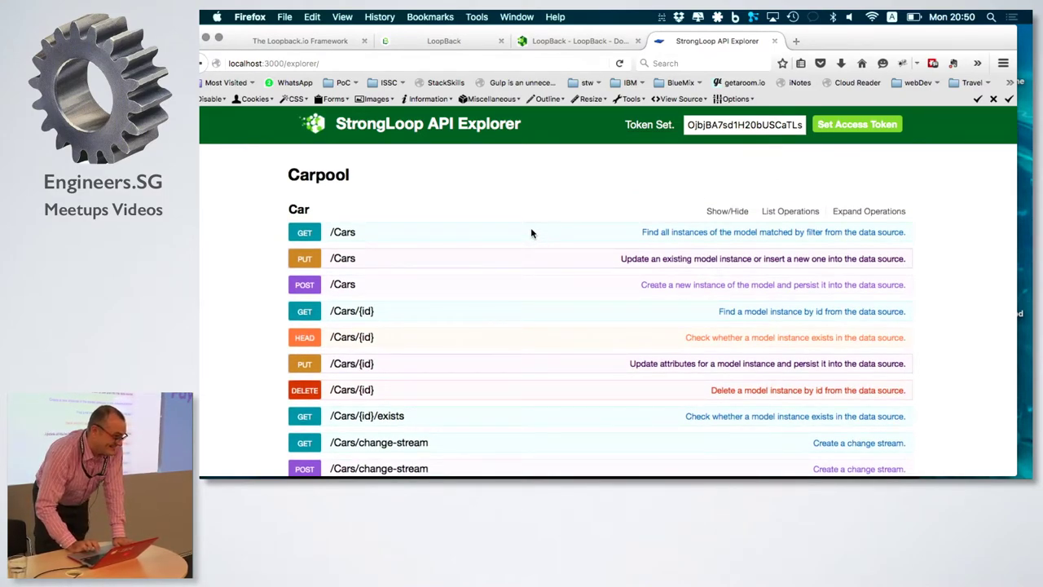
scroll(down, 3)
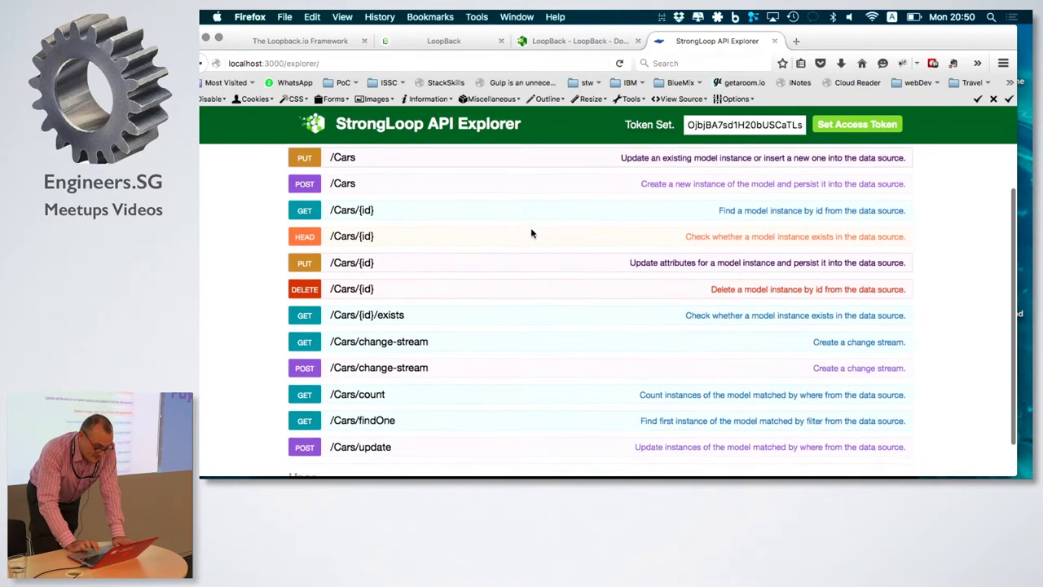
scroll(down, 3)
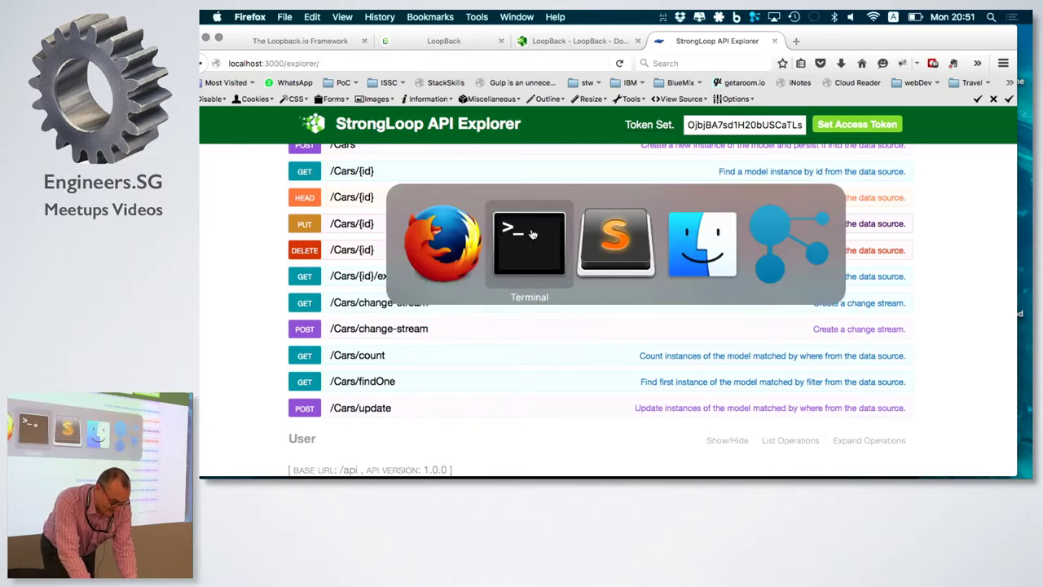
- From the editor's Open dialog, load car-template.js from the Desktop
click(614, 241)
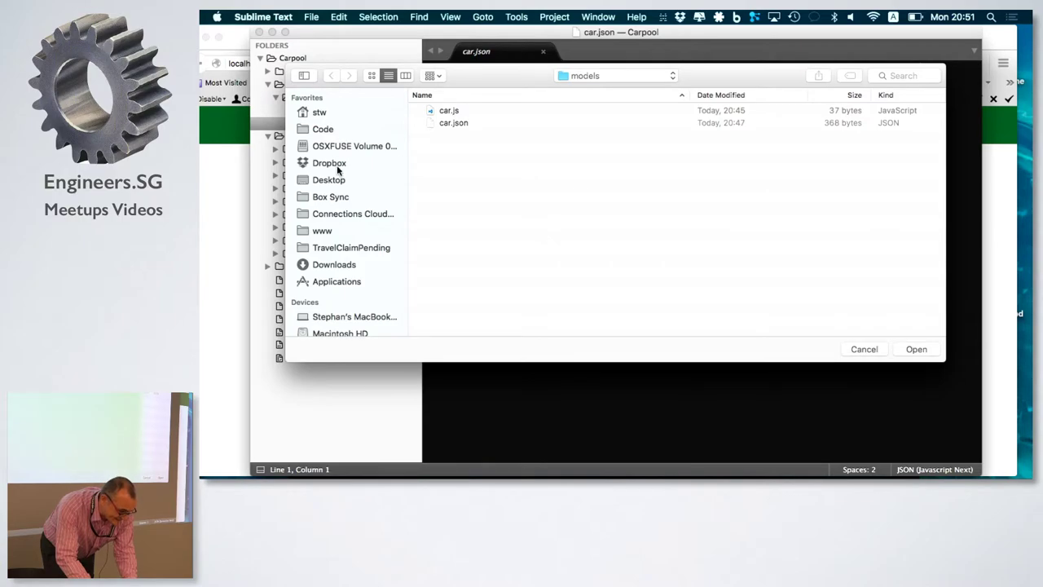
click(329, 180)
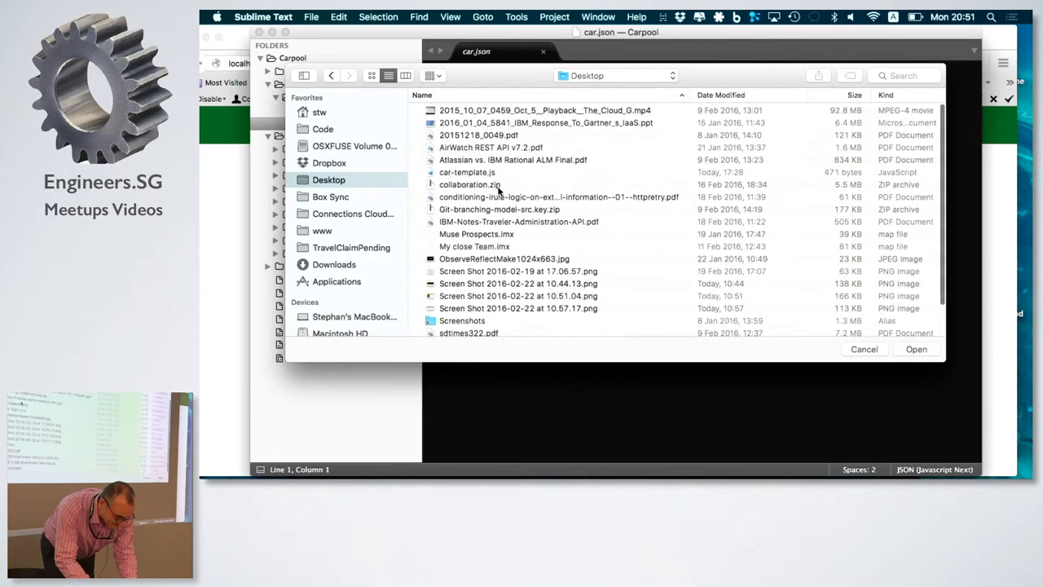
click(469, 184)
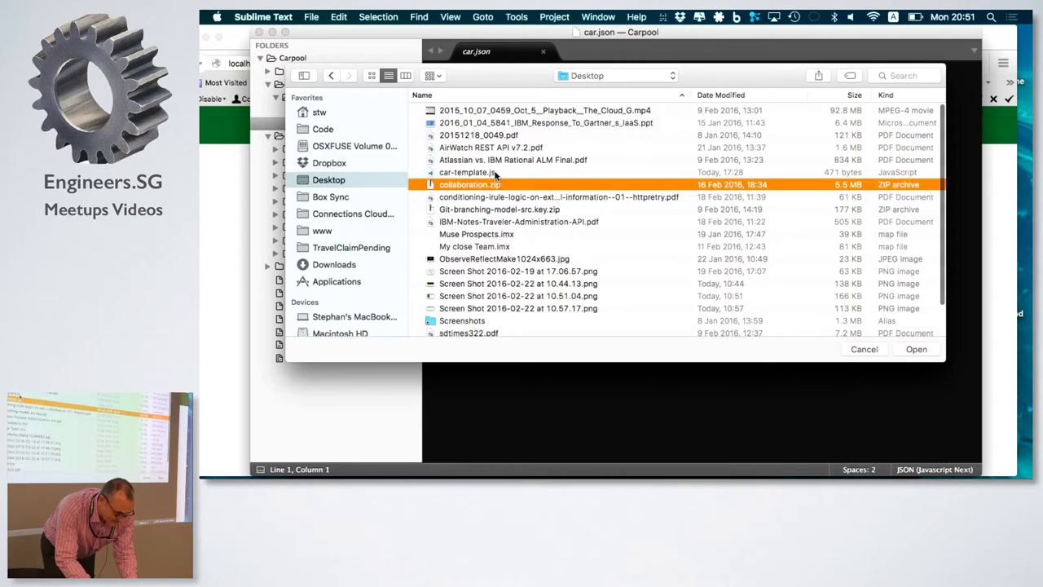
click(915, 349)
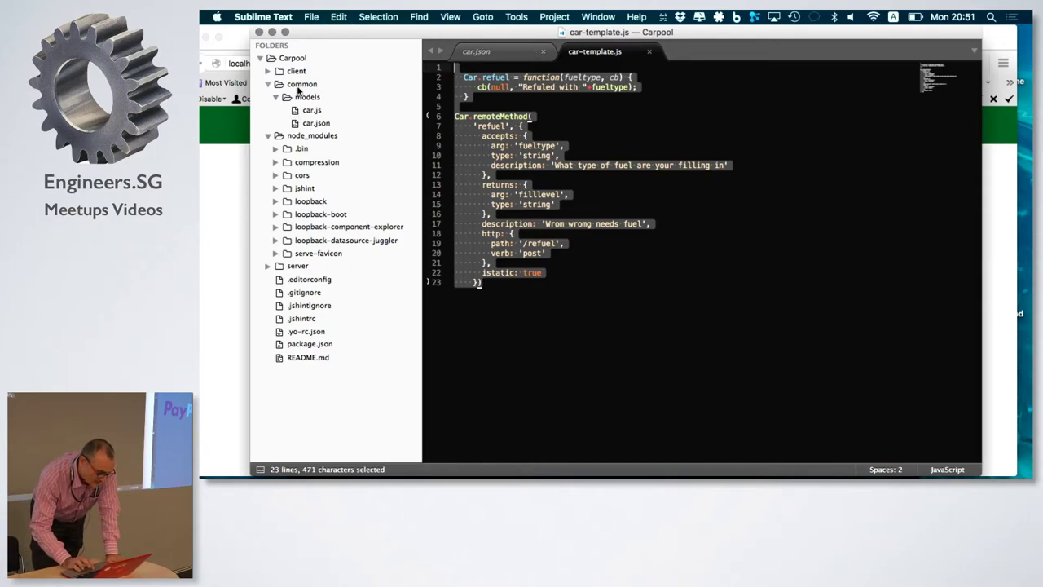
- Paste the template's refuel remote method into car.js and save it
click(316, 124)
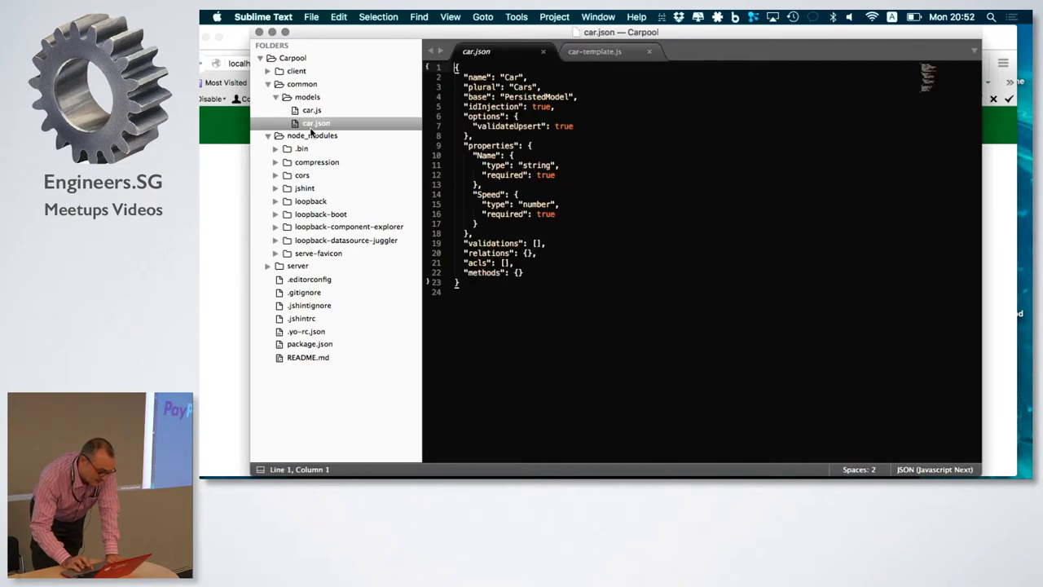
click(311, 111)
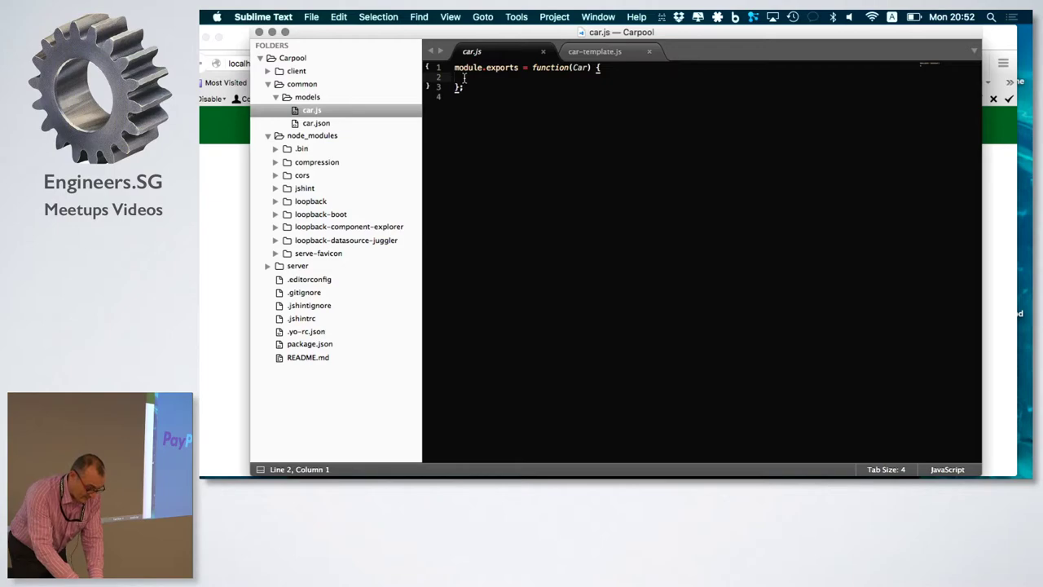
key(cmd+s)
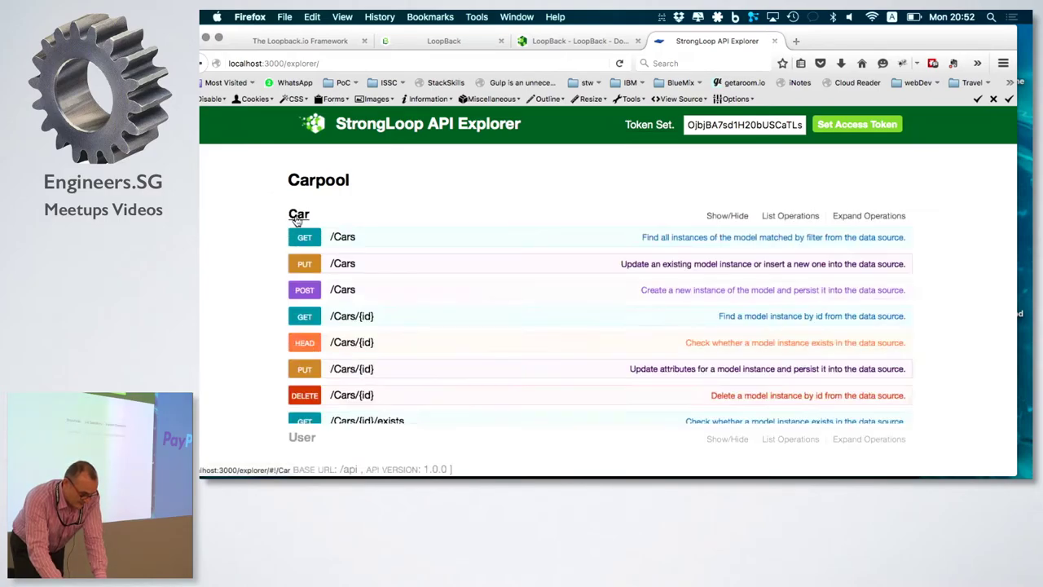
- Try POST /Cars/refuel with fueltype "Premium extra" and check the 200 "Refueled with Premium extra" reply
scroll(down, 3)
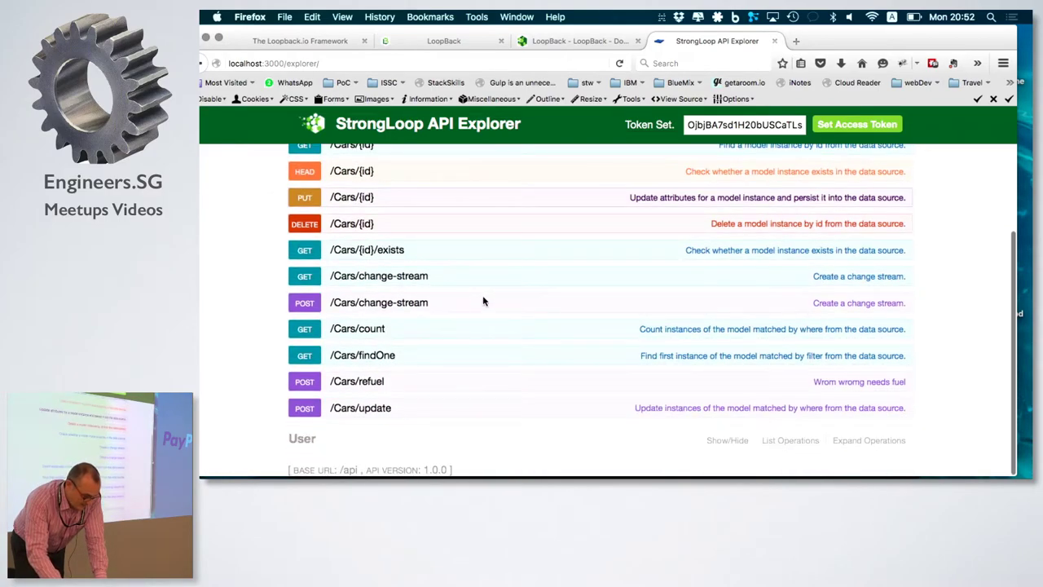
mouse_move(355, 381)
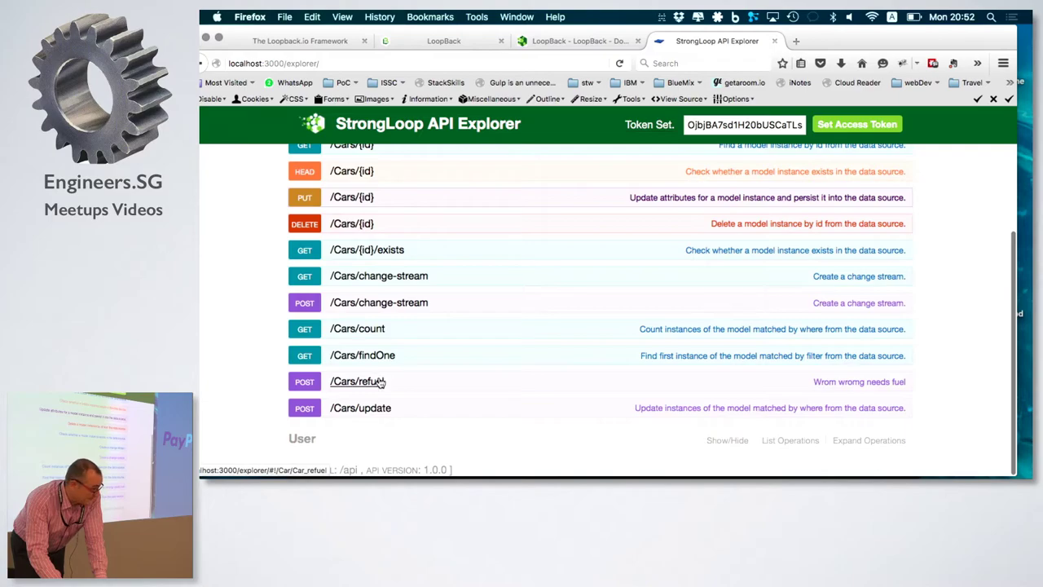
click(356, 381)
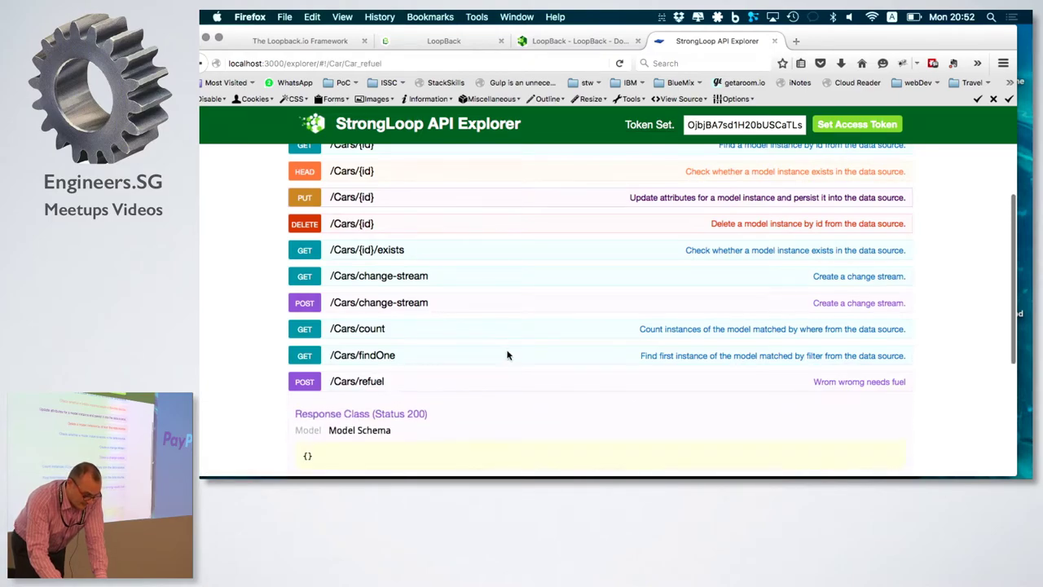
scroll(down, 3)
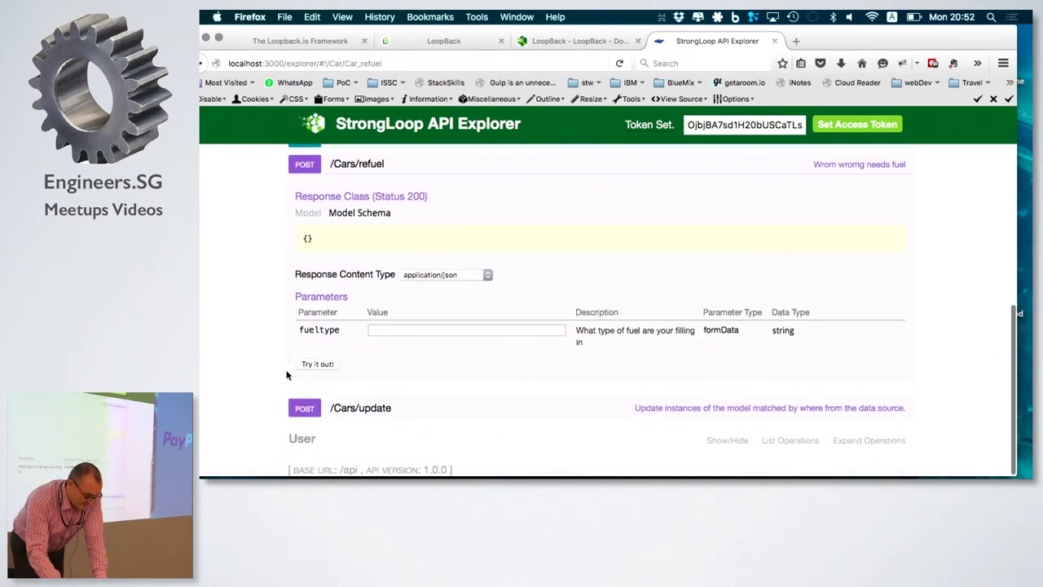
click(466, 329)
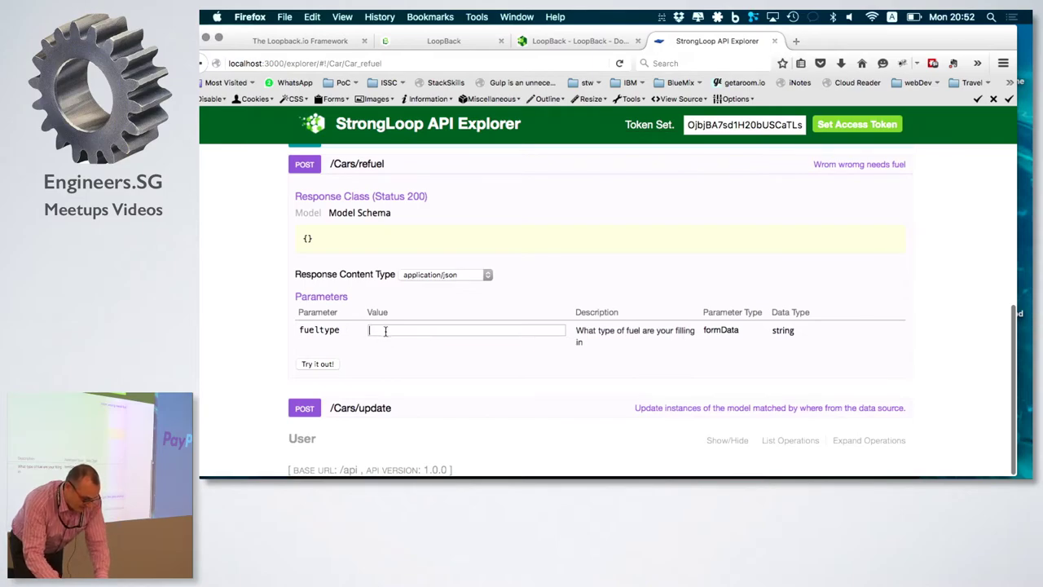
text(Pr)
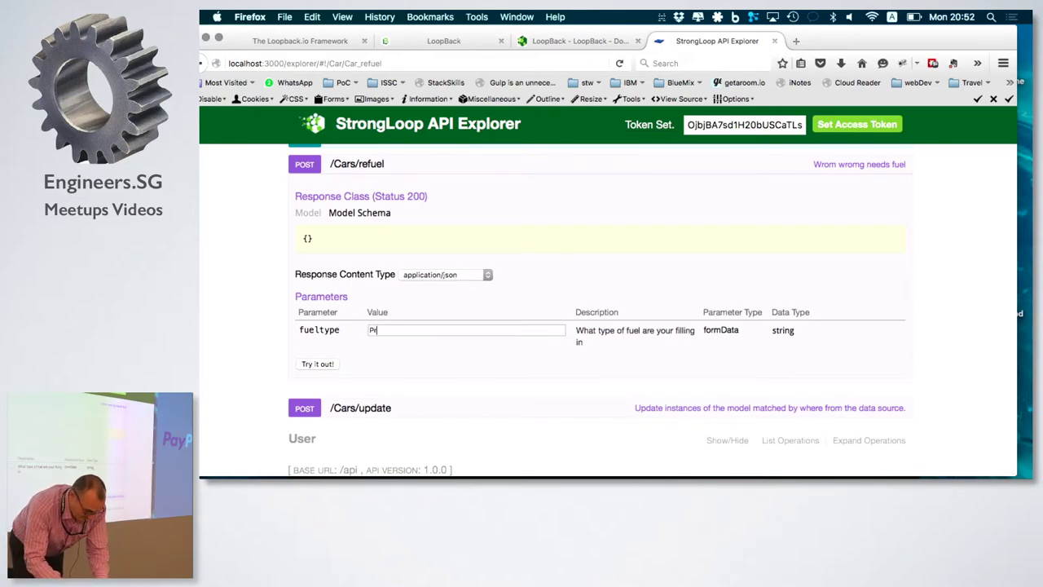
text(remium extra)
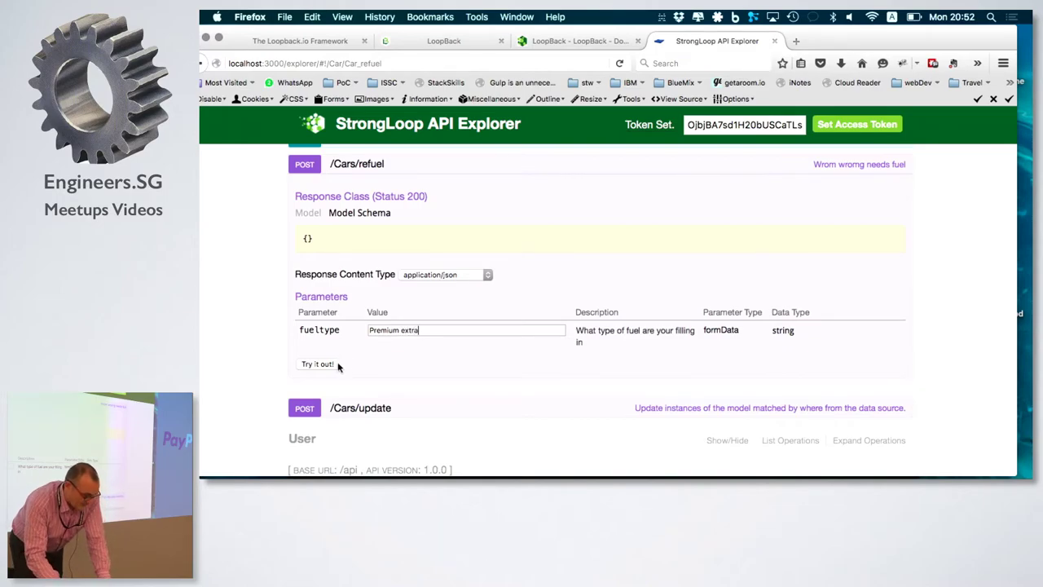
click(316, 363)
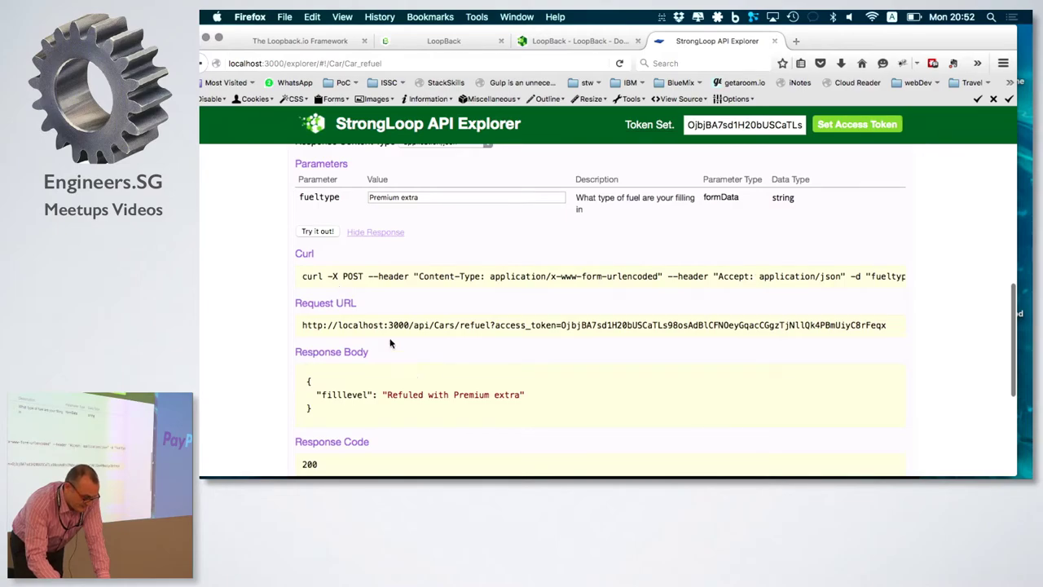
scroll(down, 3)
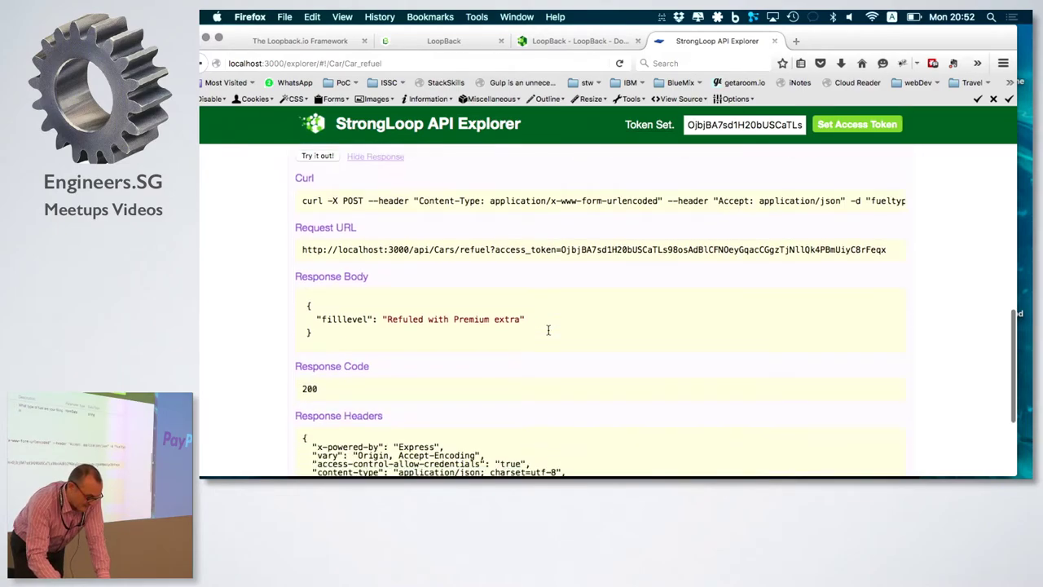
scroll(down, 3)
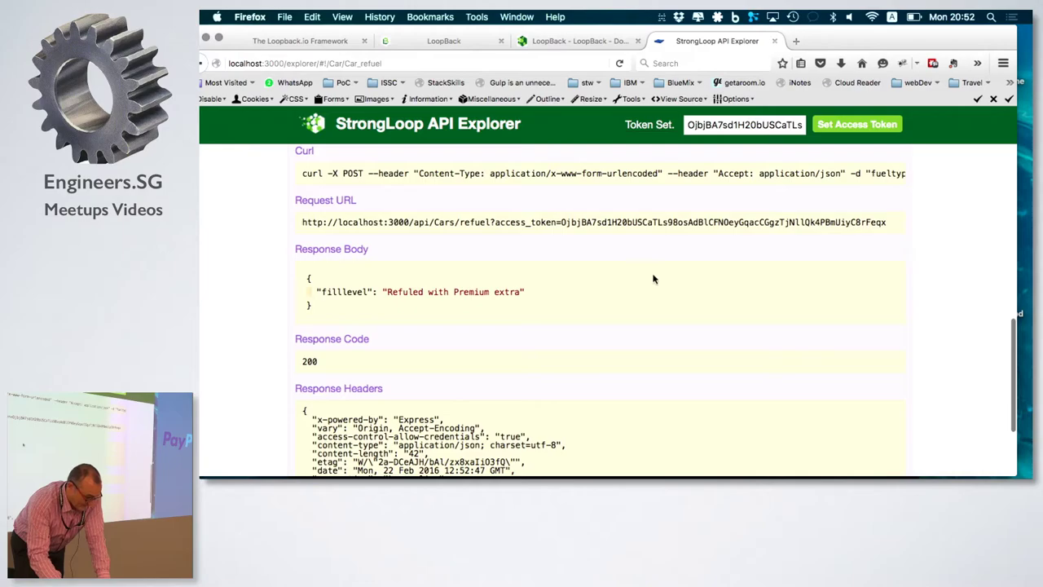
mouse_move(648, 300)
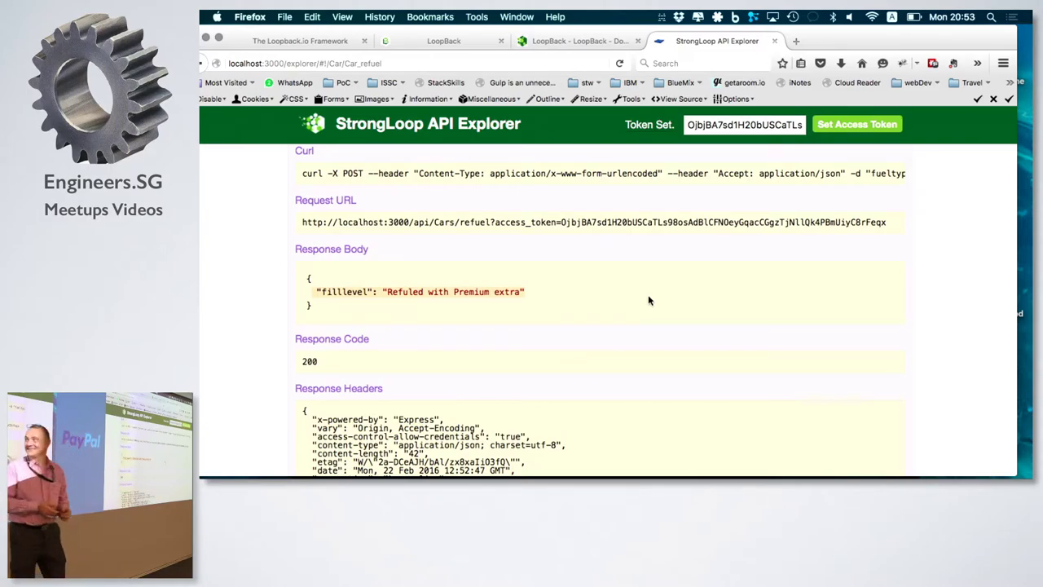
mouse_move(535, 287)
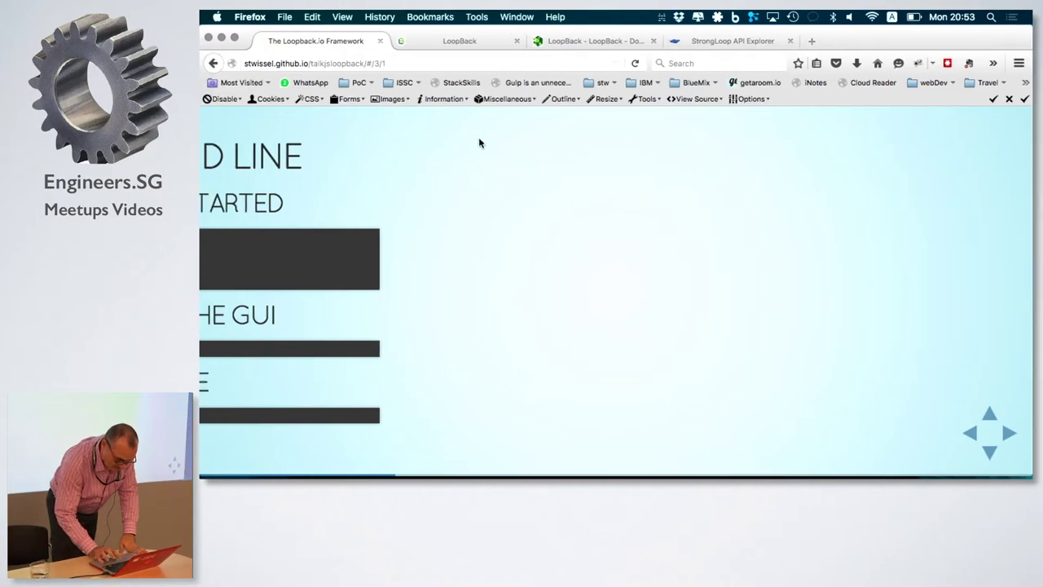
- Navigate the deck back to the Command Line slide with the slc loopback commands
click(969, 433)
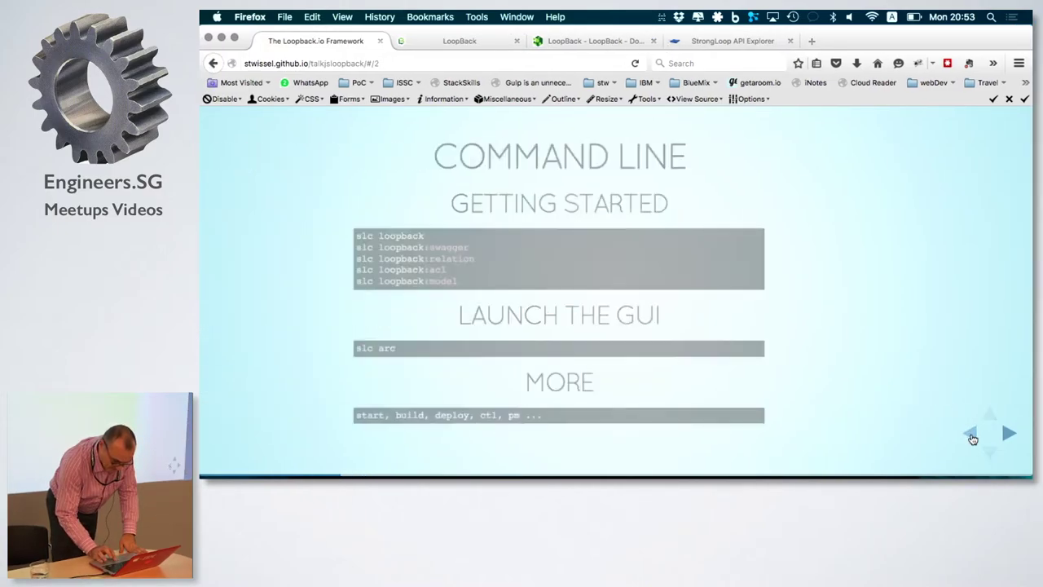
click(1007, 434)
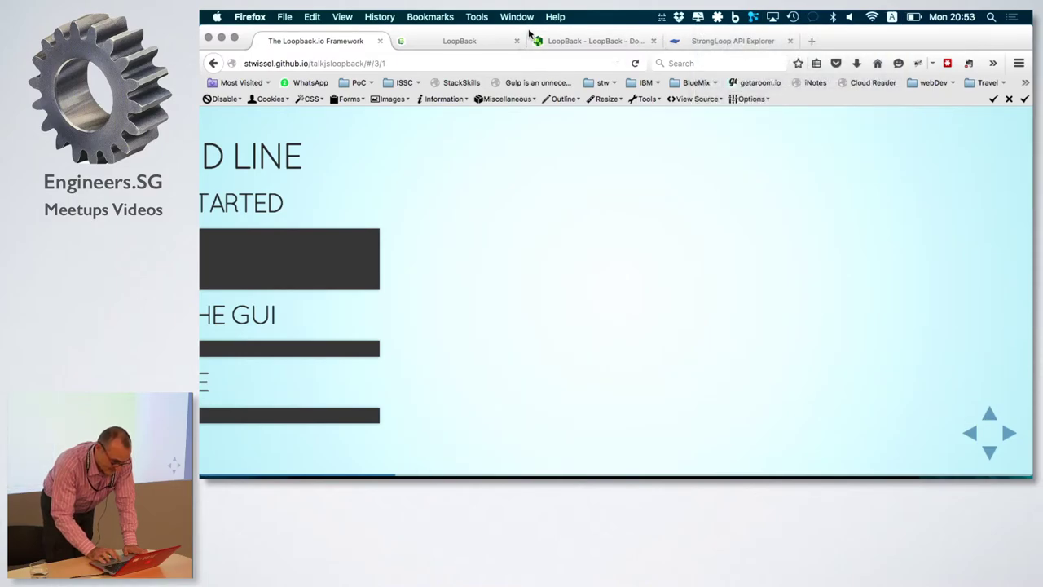
mouse_move(535, 67)
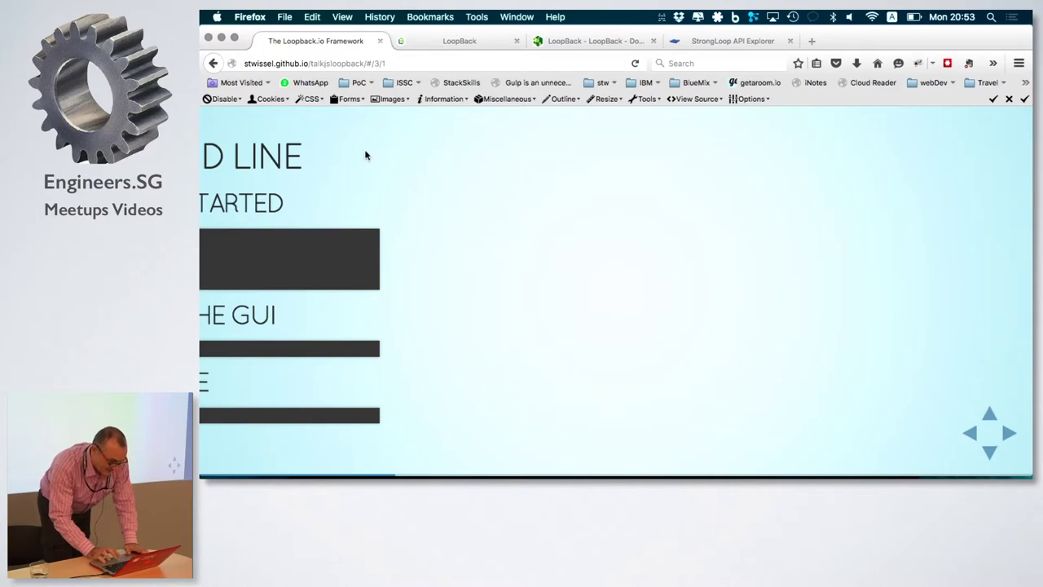
mouse_move(606, 176)
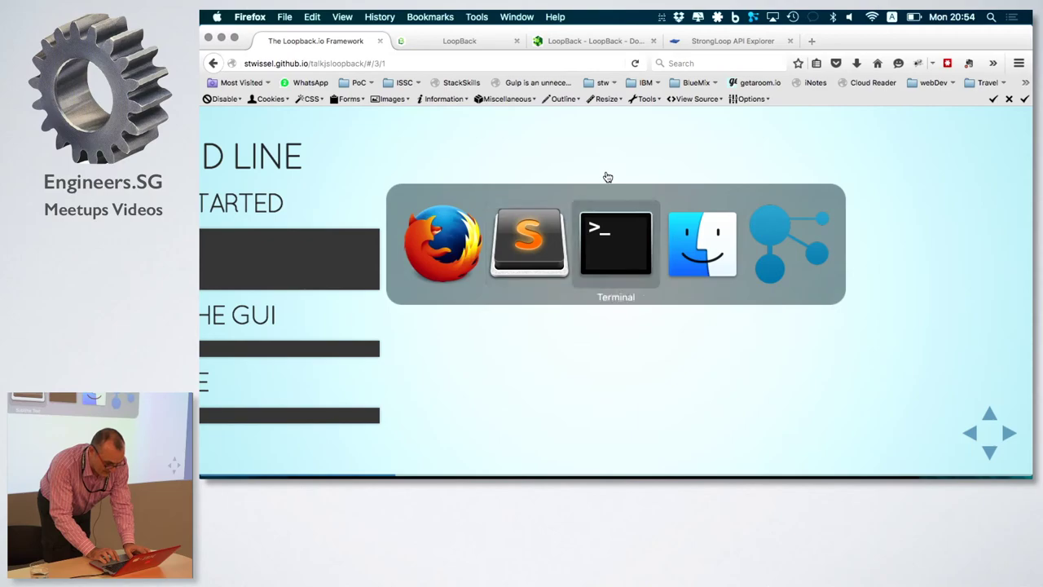
- cd into ~/Documents/Events-2016/talkjsloopback and run grunt serve to host the slides locally
click(616, 242)
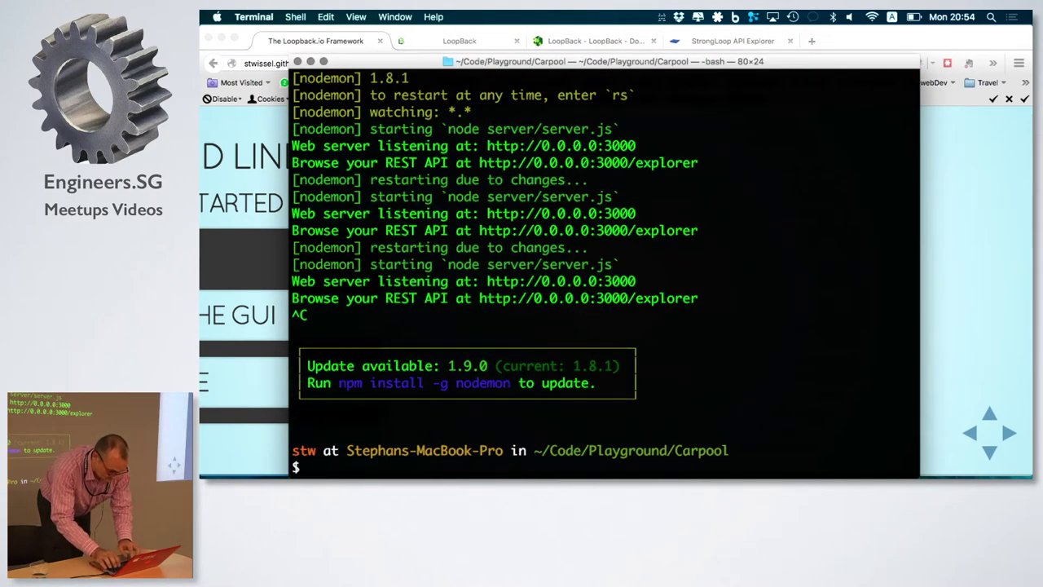
text(cd ~)
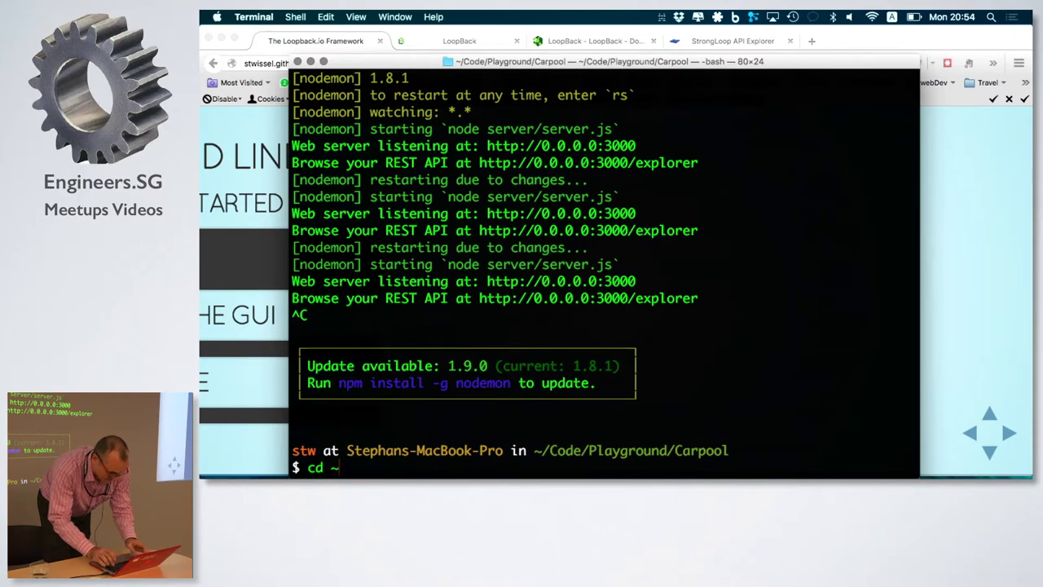
text(Documents/Events-2016/talkjsloopback/)
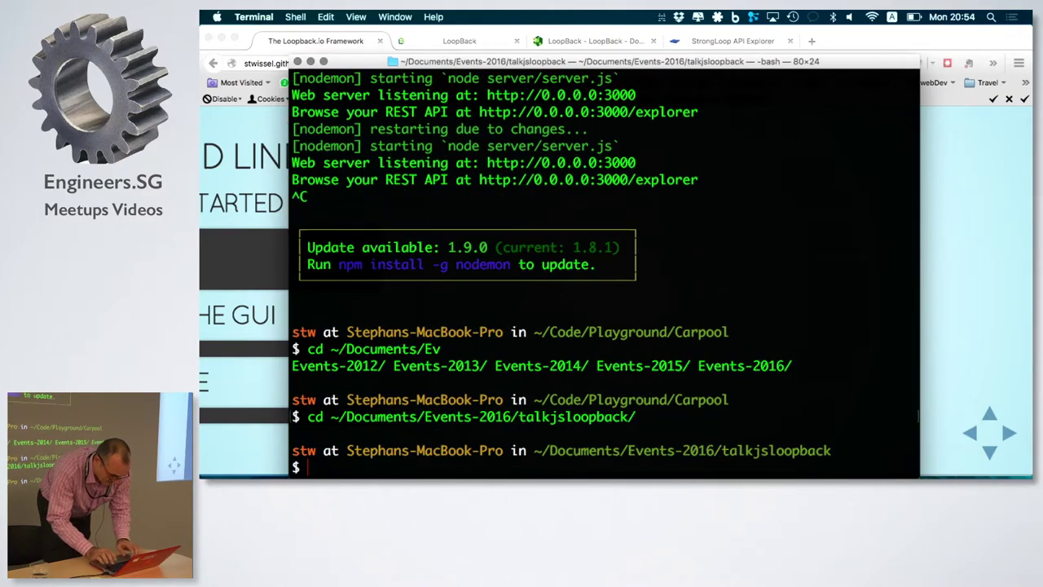
text(grunt)
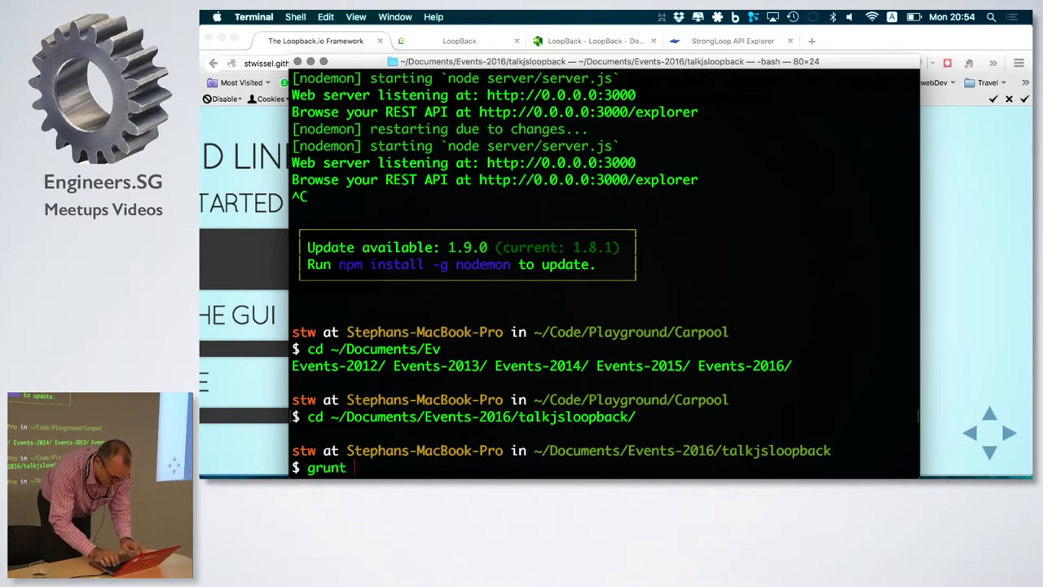
text(serve)
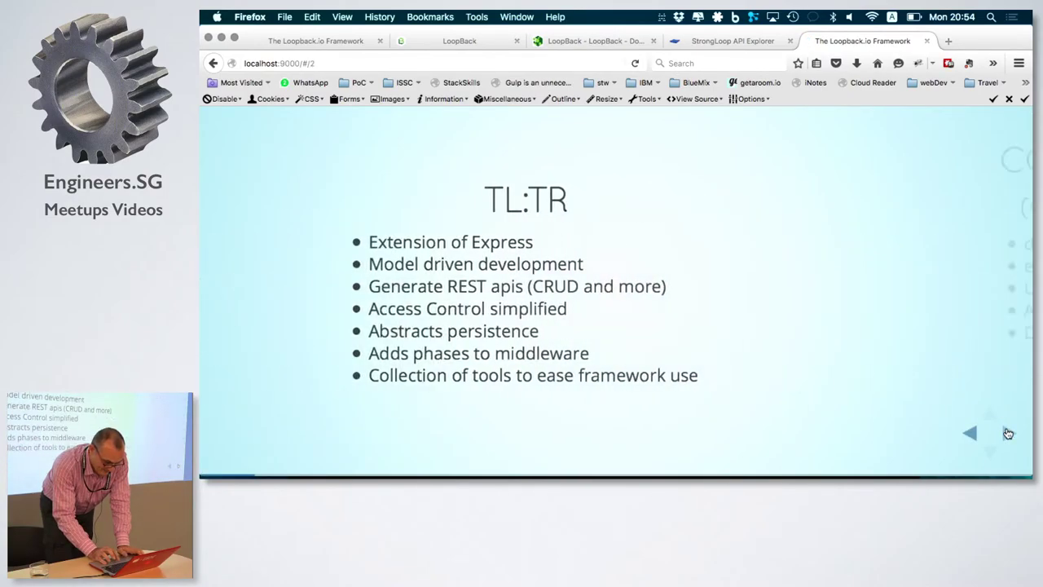
- Advance from the TL:TR slide to the Overview slide with the API explorer diagram
click(989, 434)
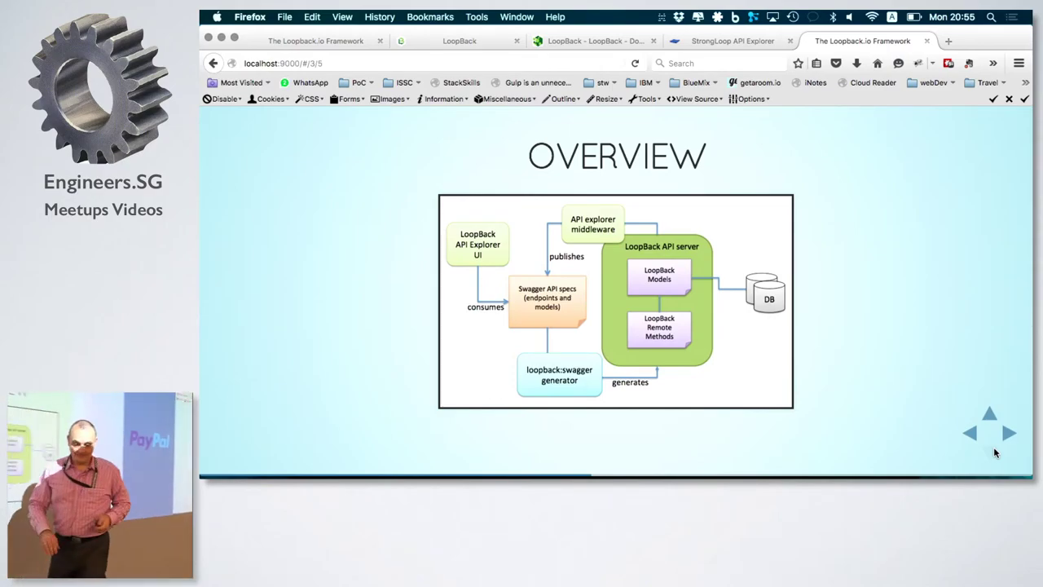
- Move past the Overview slide toward the Authorization slide
click(1009, 432)
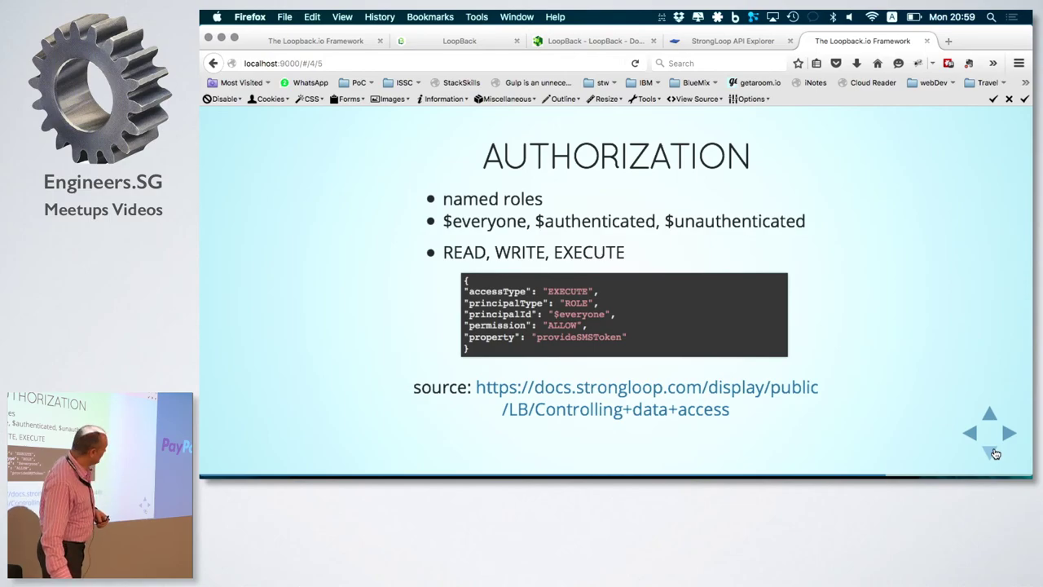
click(991, 433)
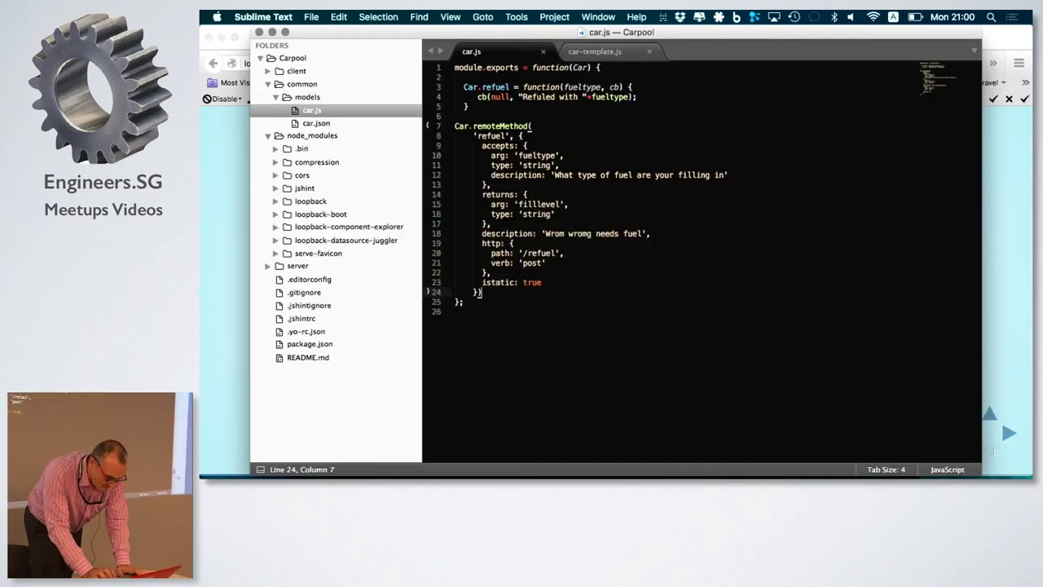
mouse_move(384, 228)
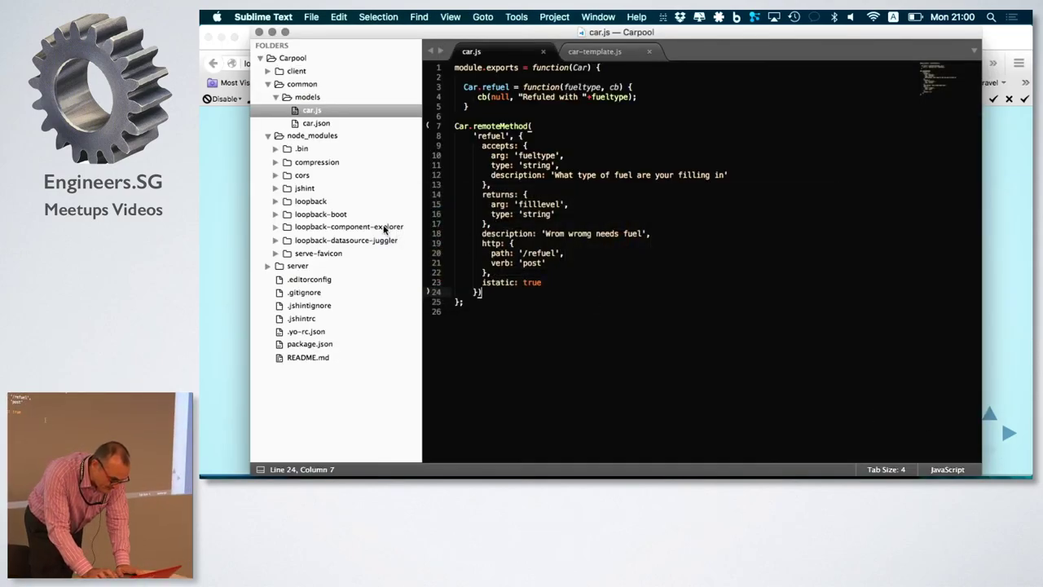
mouse_move(269, 273)
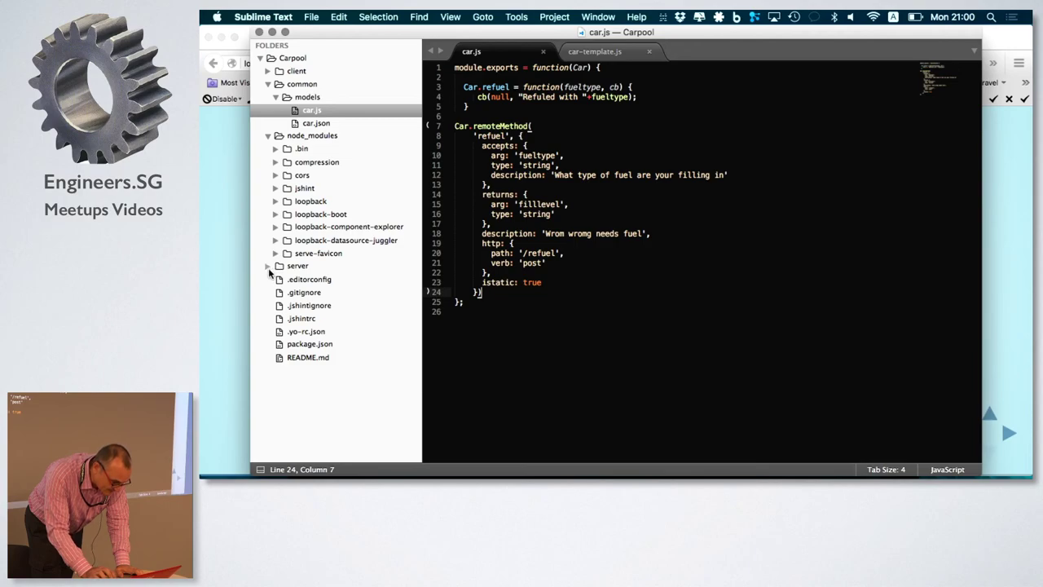
- Expand the server folder to show boot, datasources.json, model-config.json and server.js
click(267, 265)
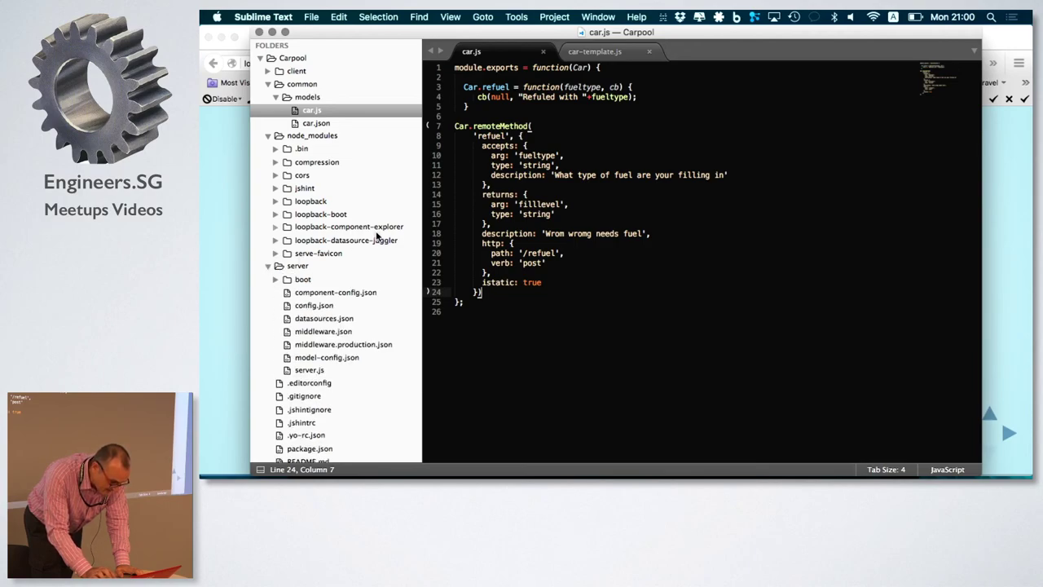
mouse_move(417, 248)
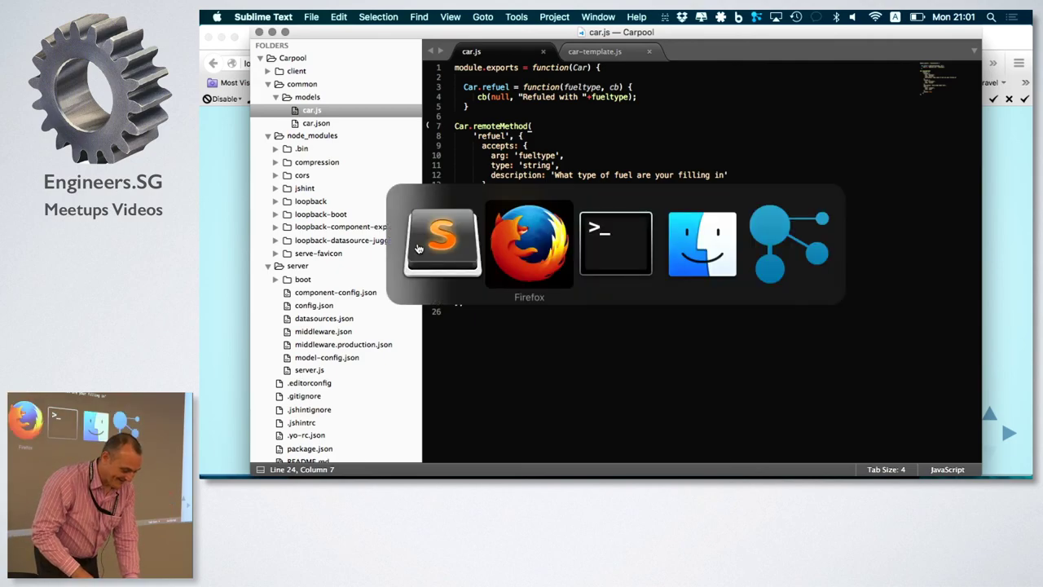
- Return to the Firefox slide deck and show the Details I Love slide of favourite LoopBack features
click(528, 244)
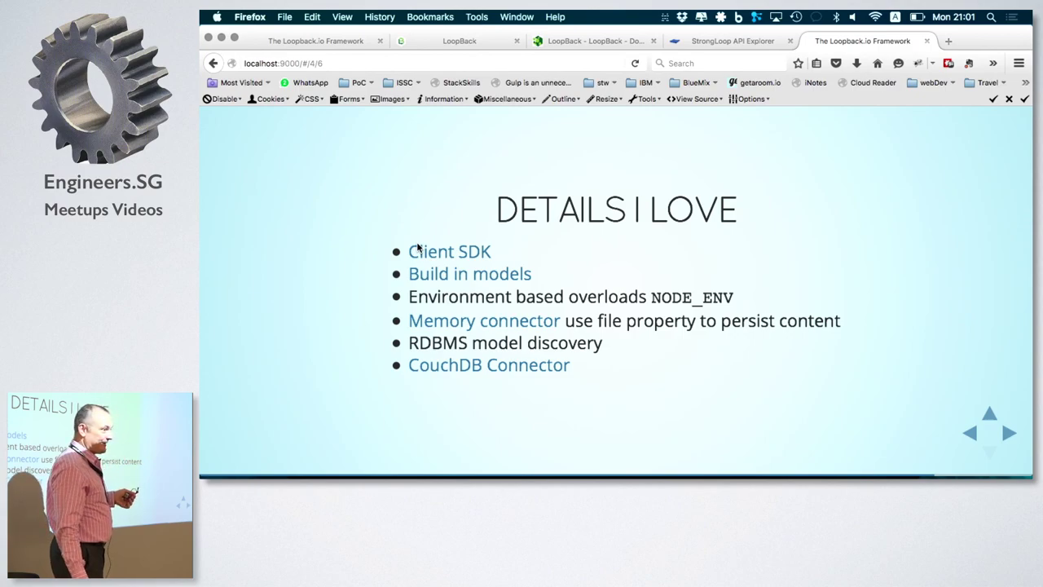
mouse_move(449, 251)
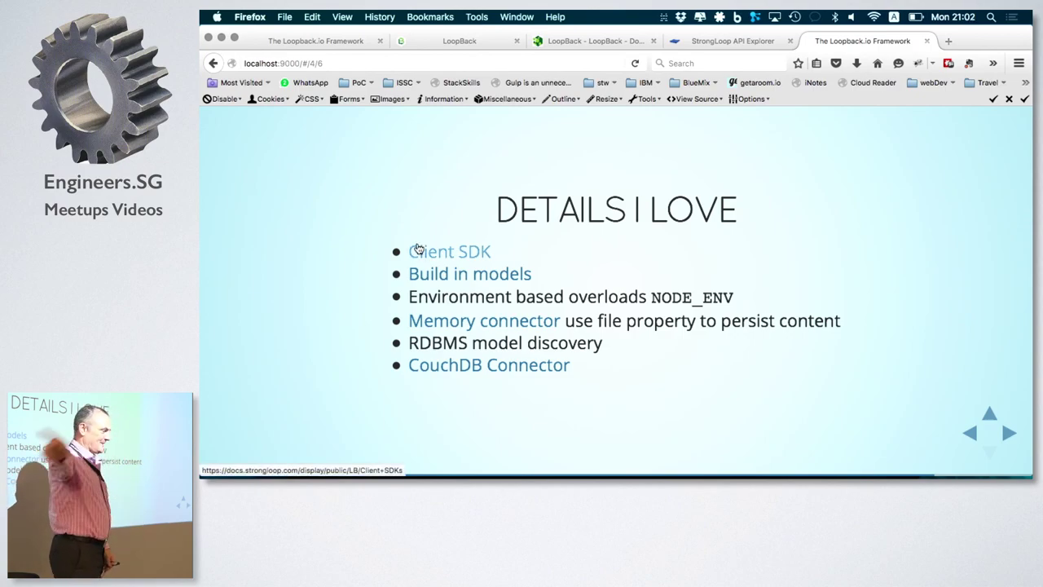